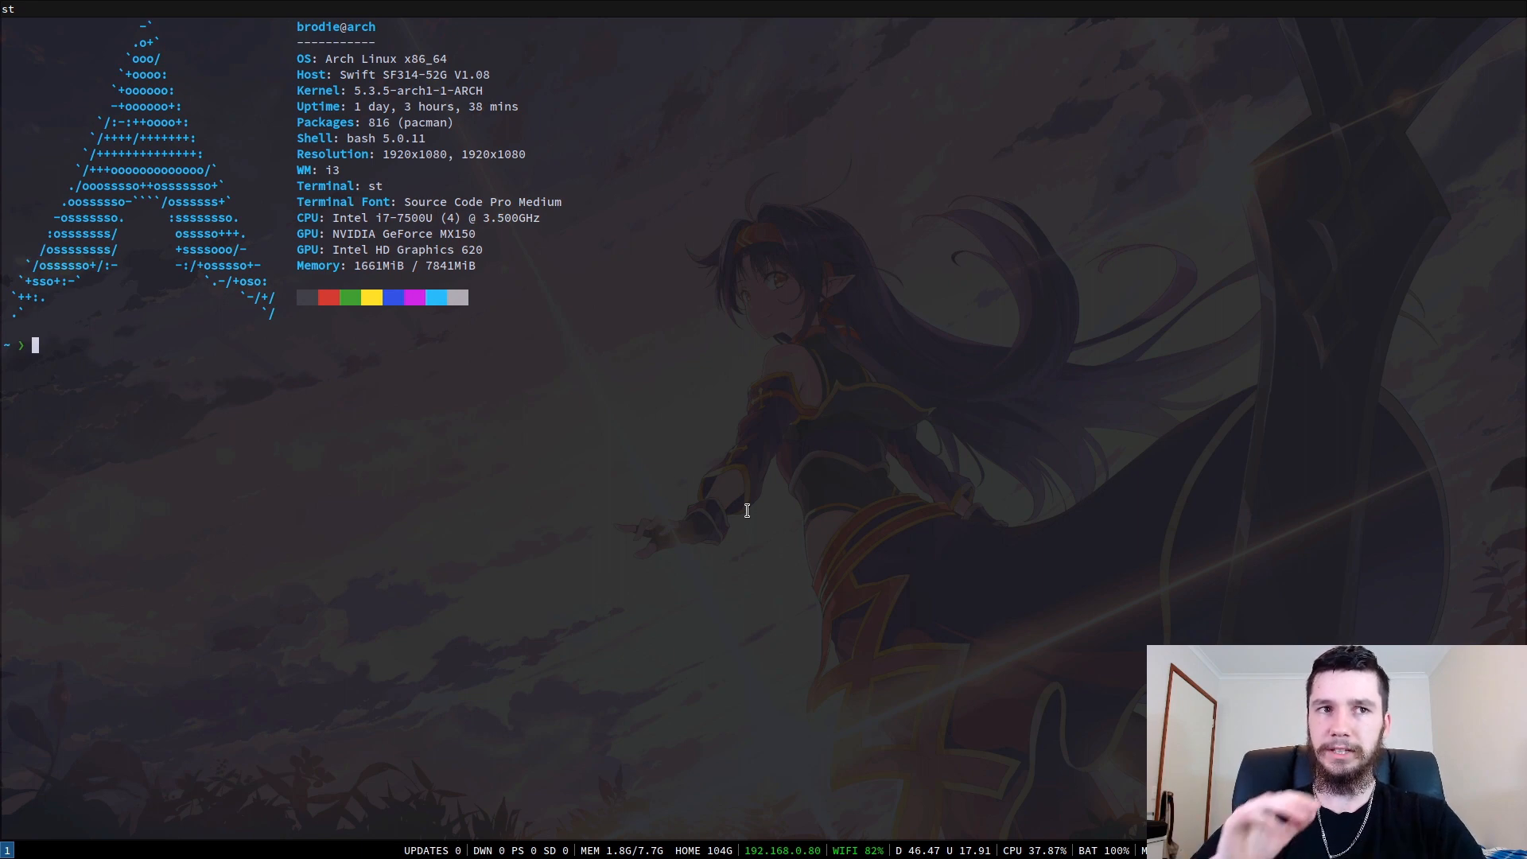
- Open .bashrc in Vim with the command 'v .bashrc'
text(v .ba)
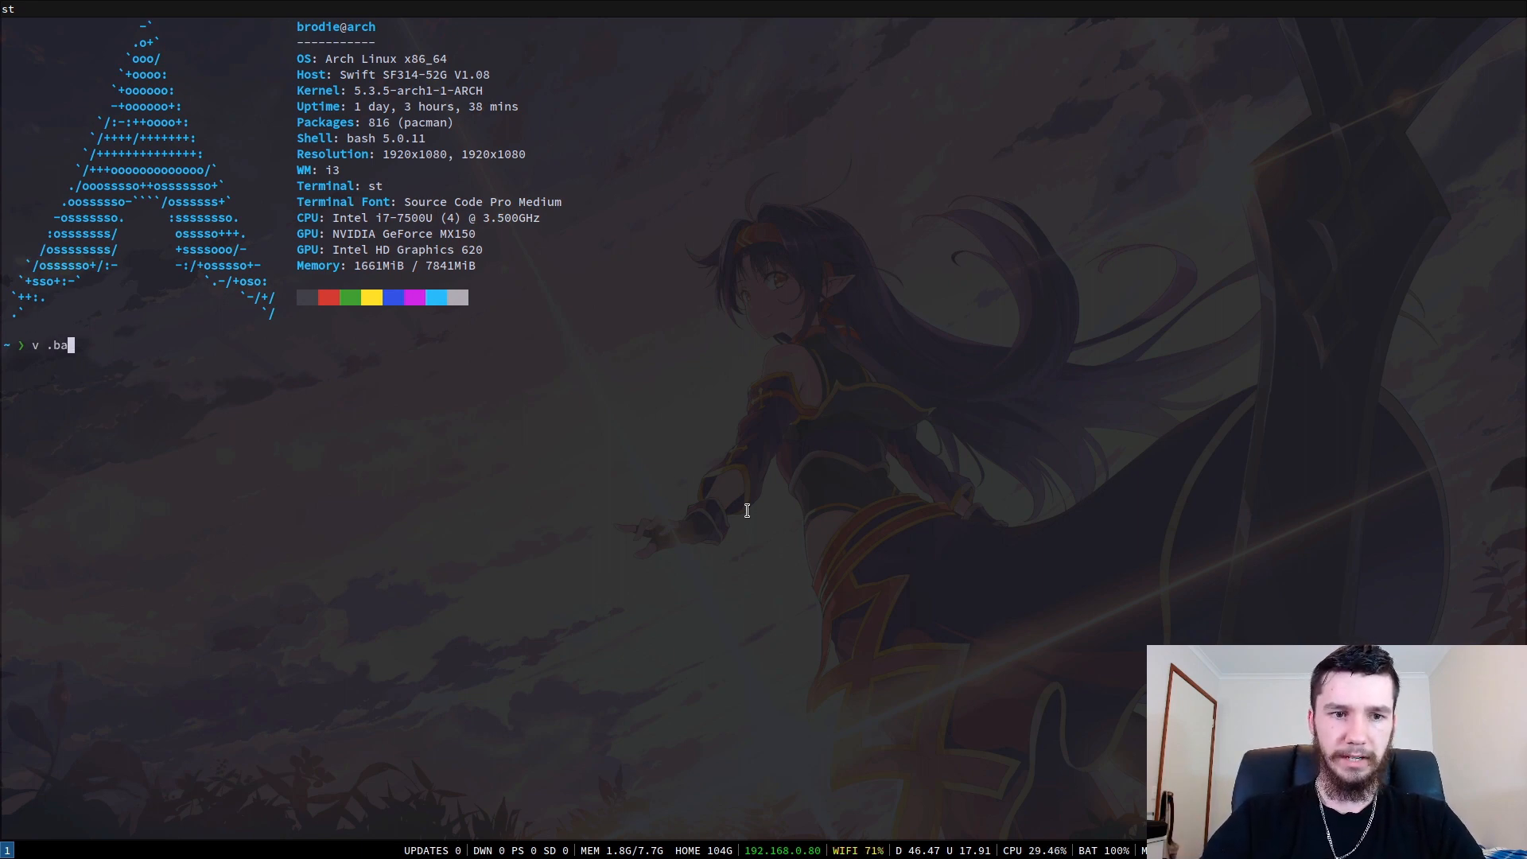
text(sh)
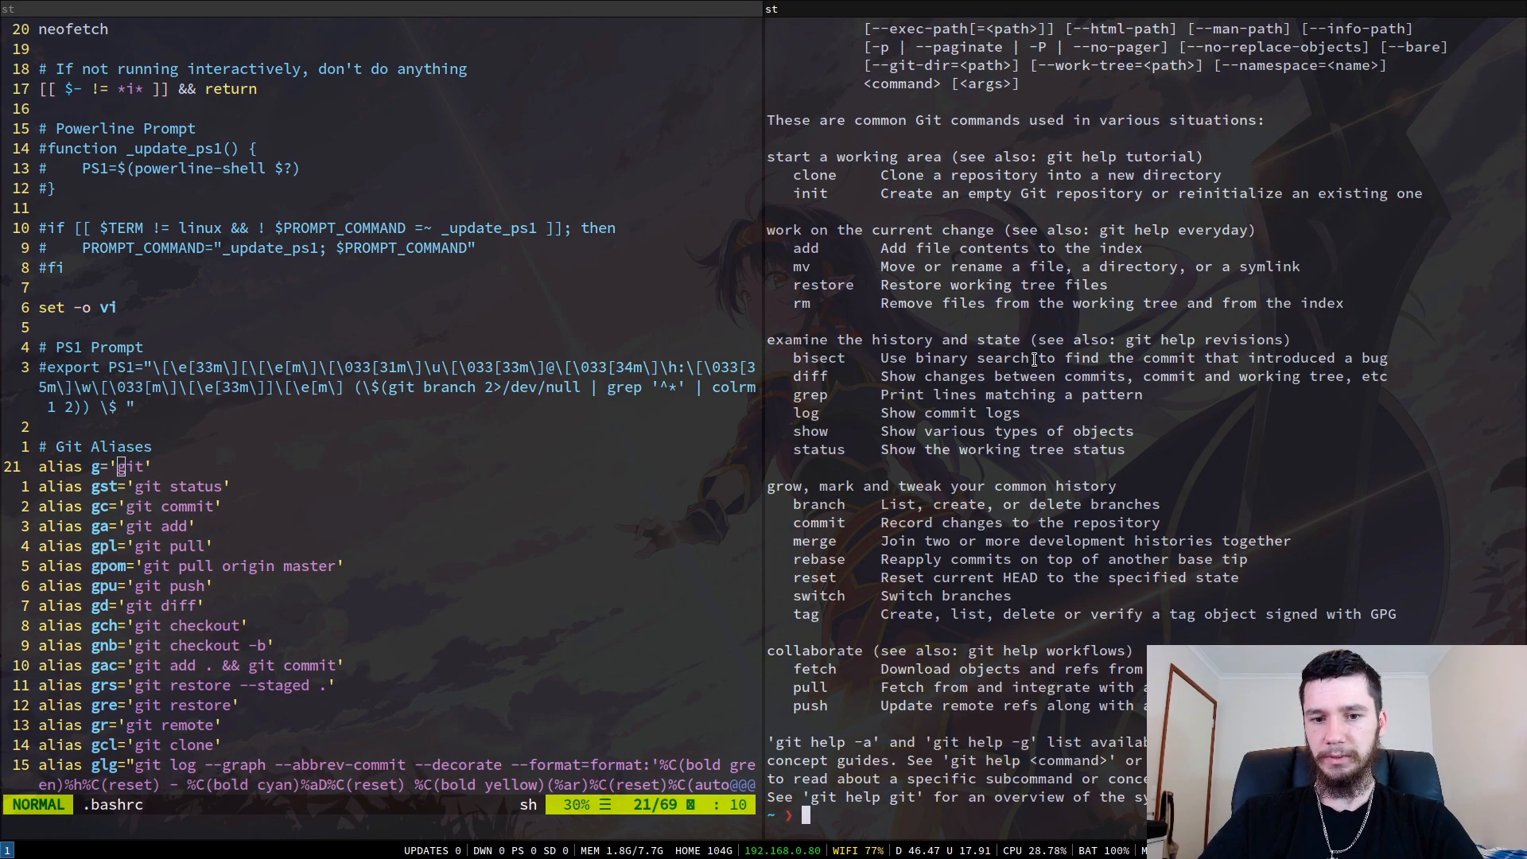
text(g)
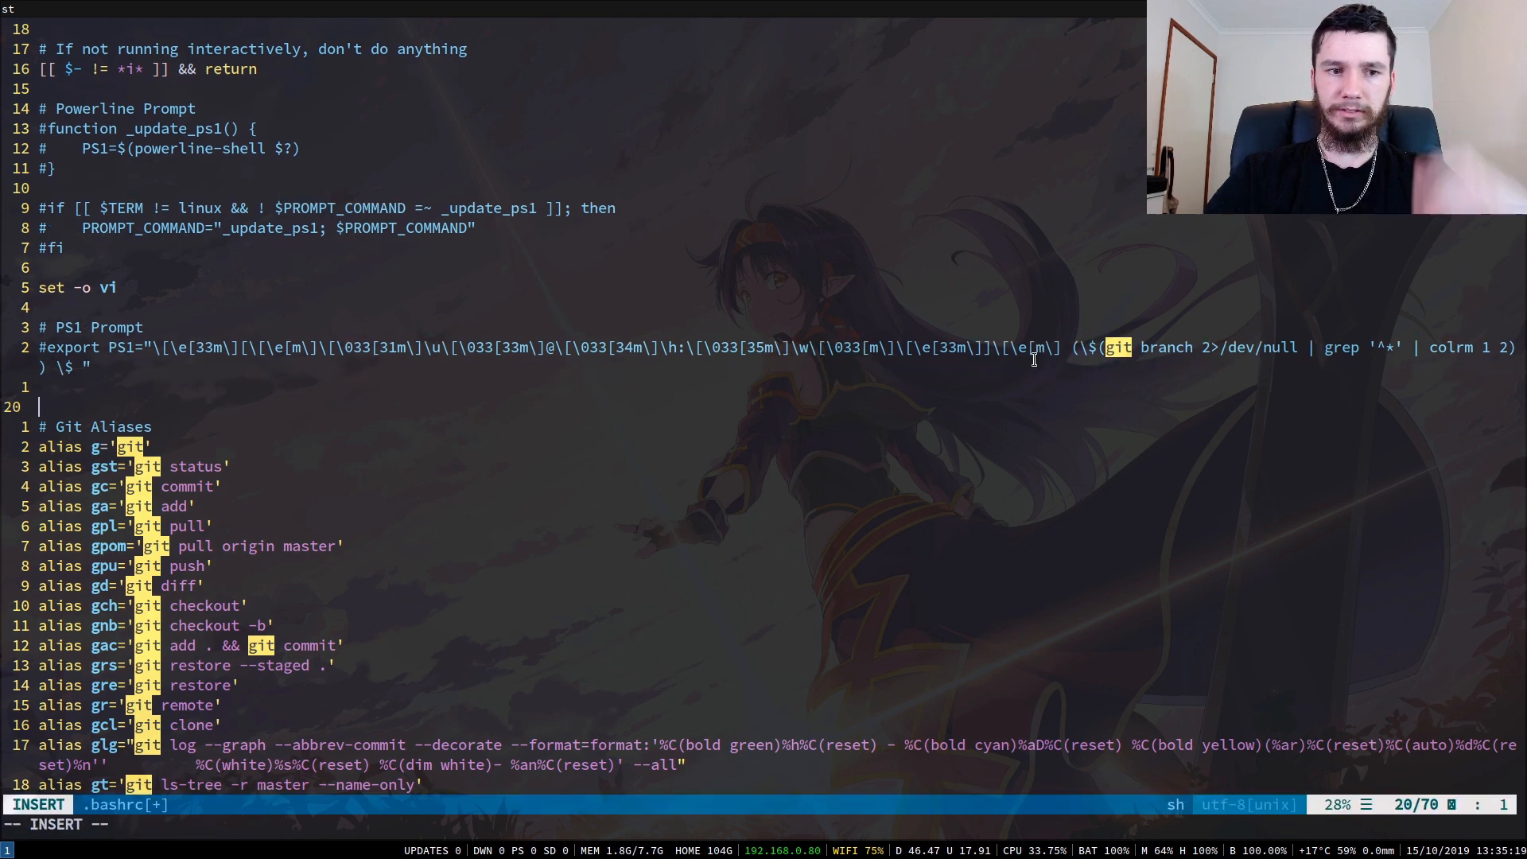
- Write a hello() function containing echo "Hello" above the git aliases
text(he)
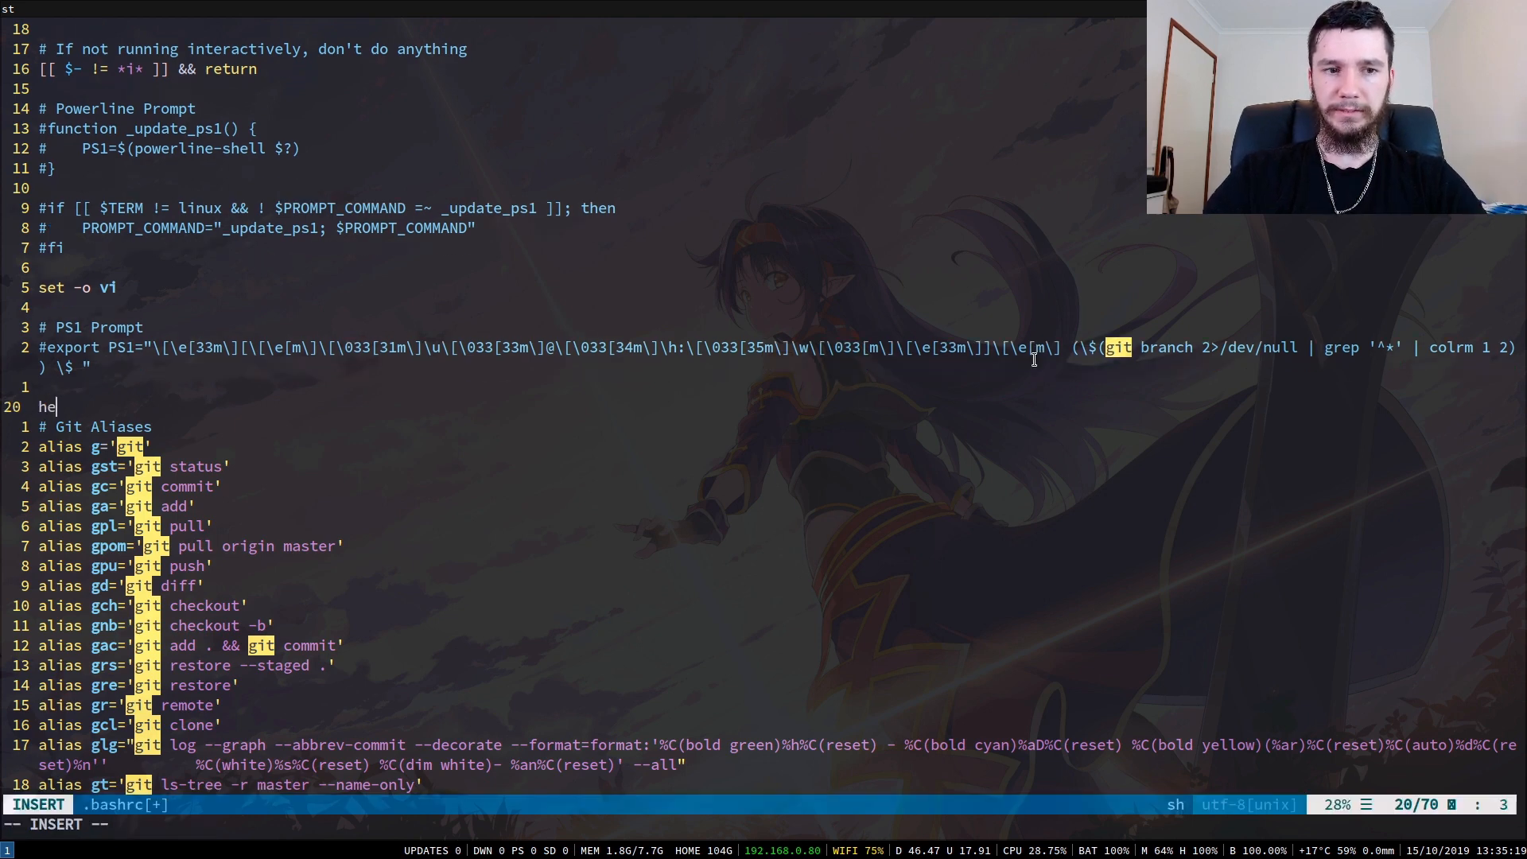
text(llo() {)
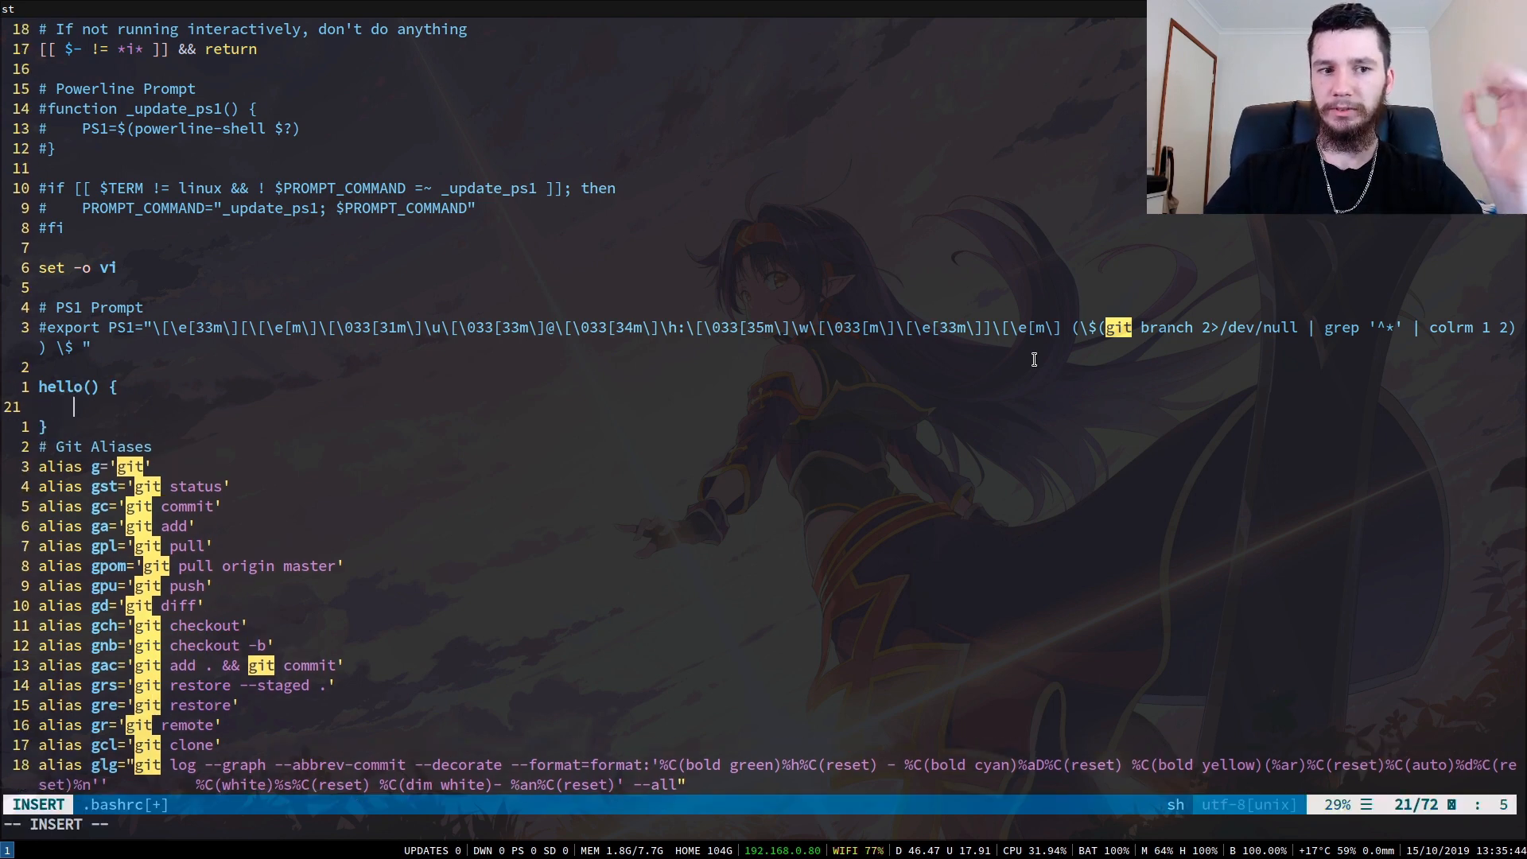
text(echo "")
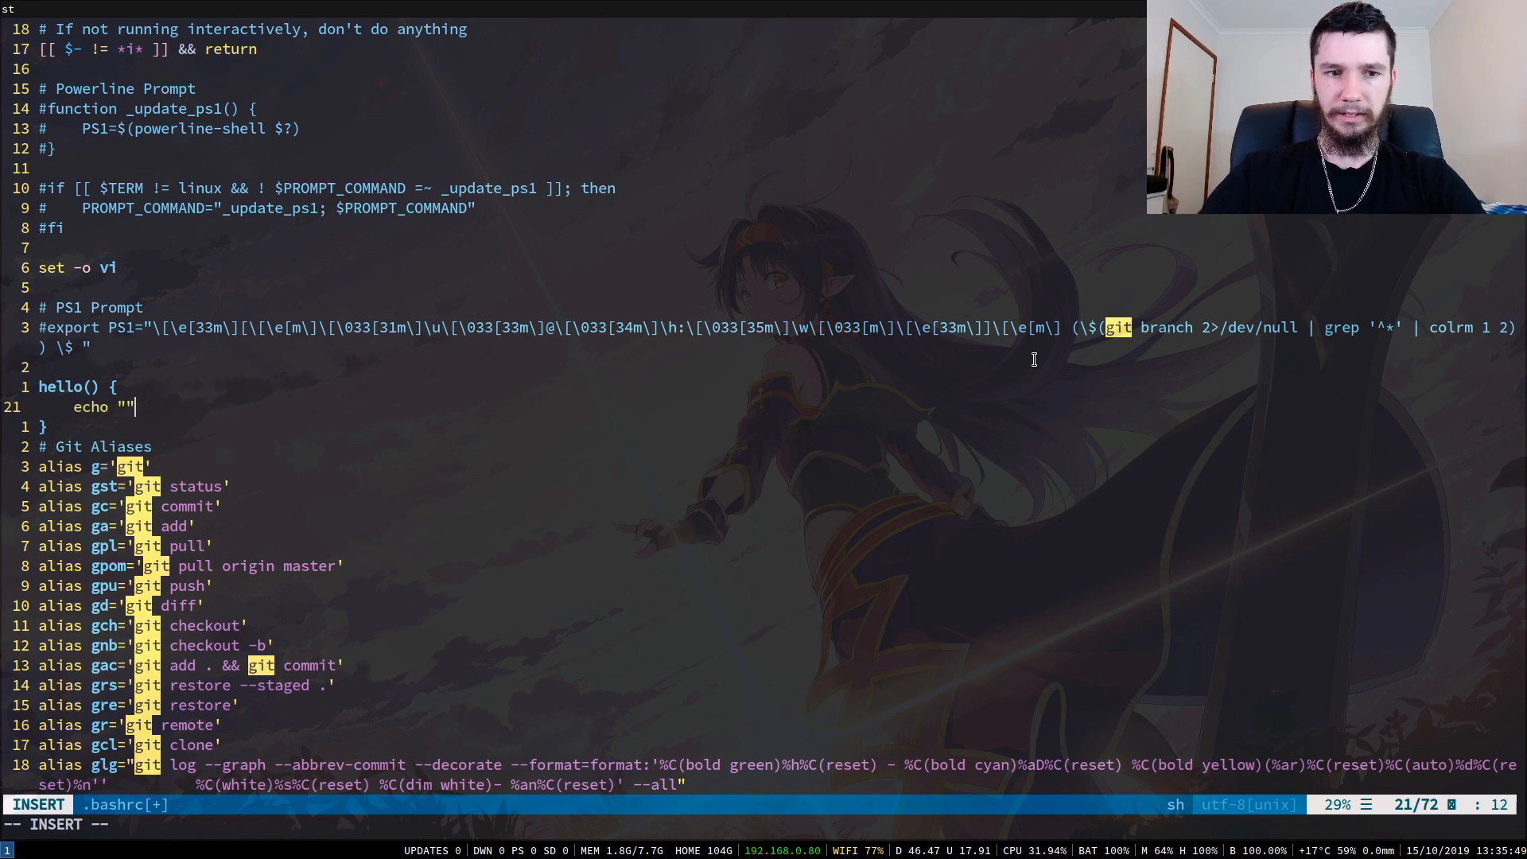
text(Hello)
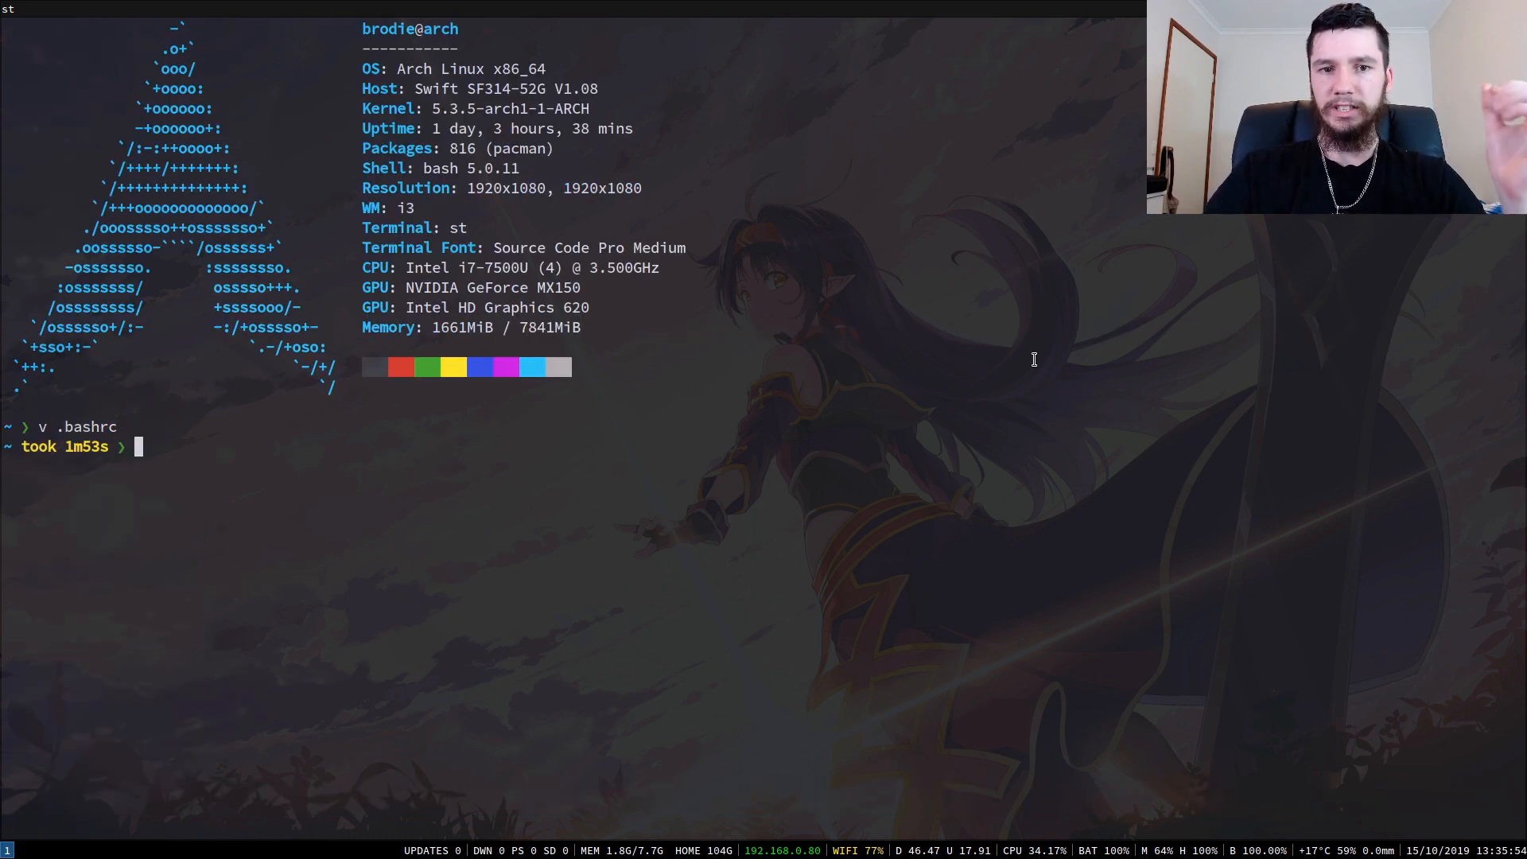
- Source .bashrc, run hello to print Hello and World, then start mkscript
text(sou)
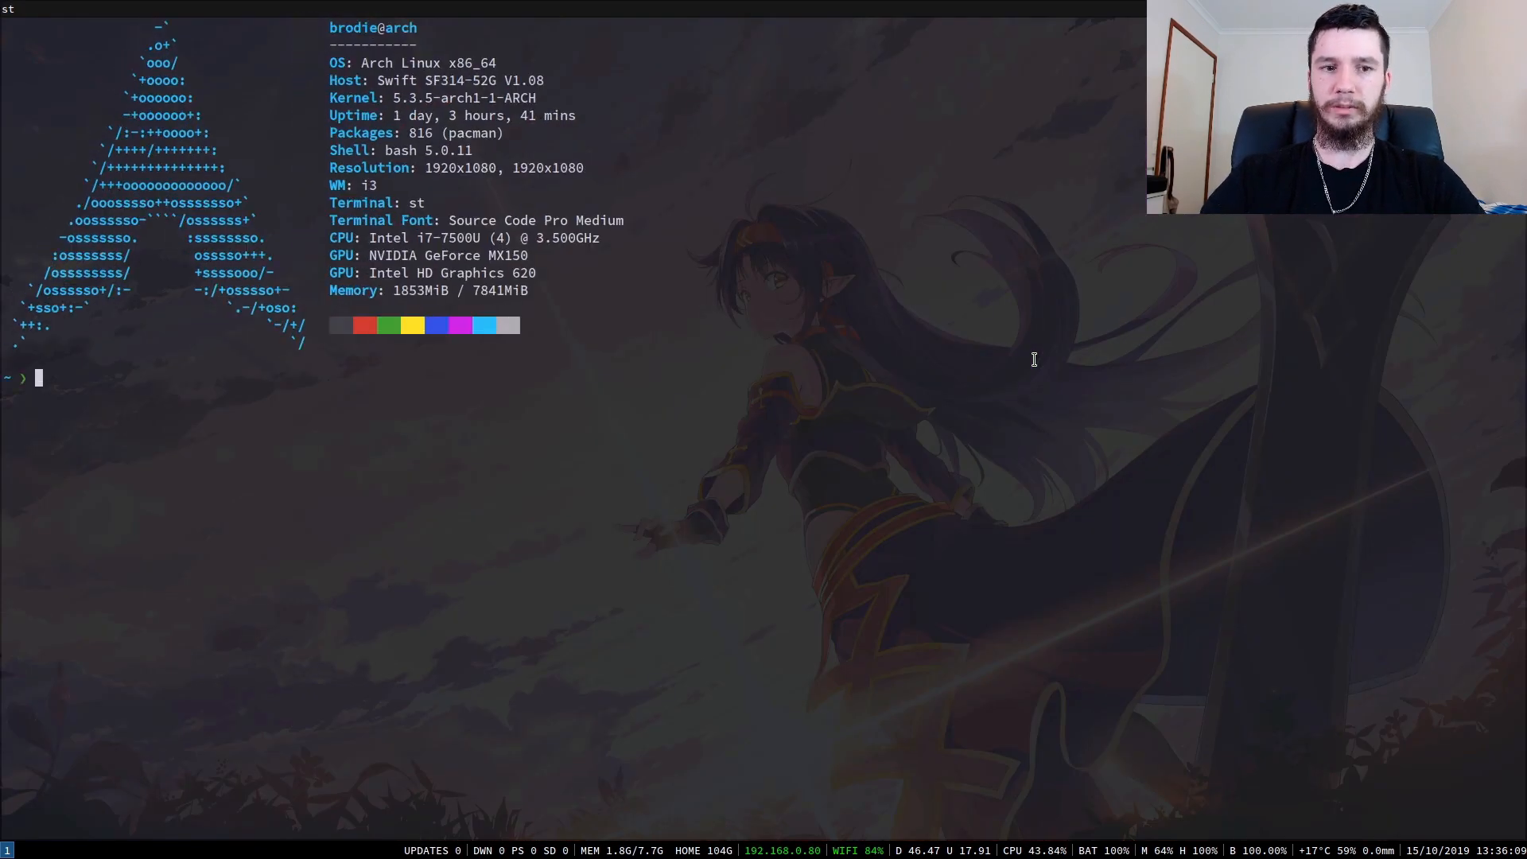
text(hello)
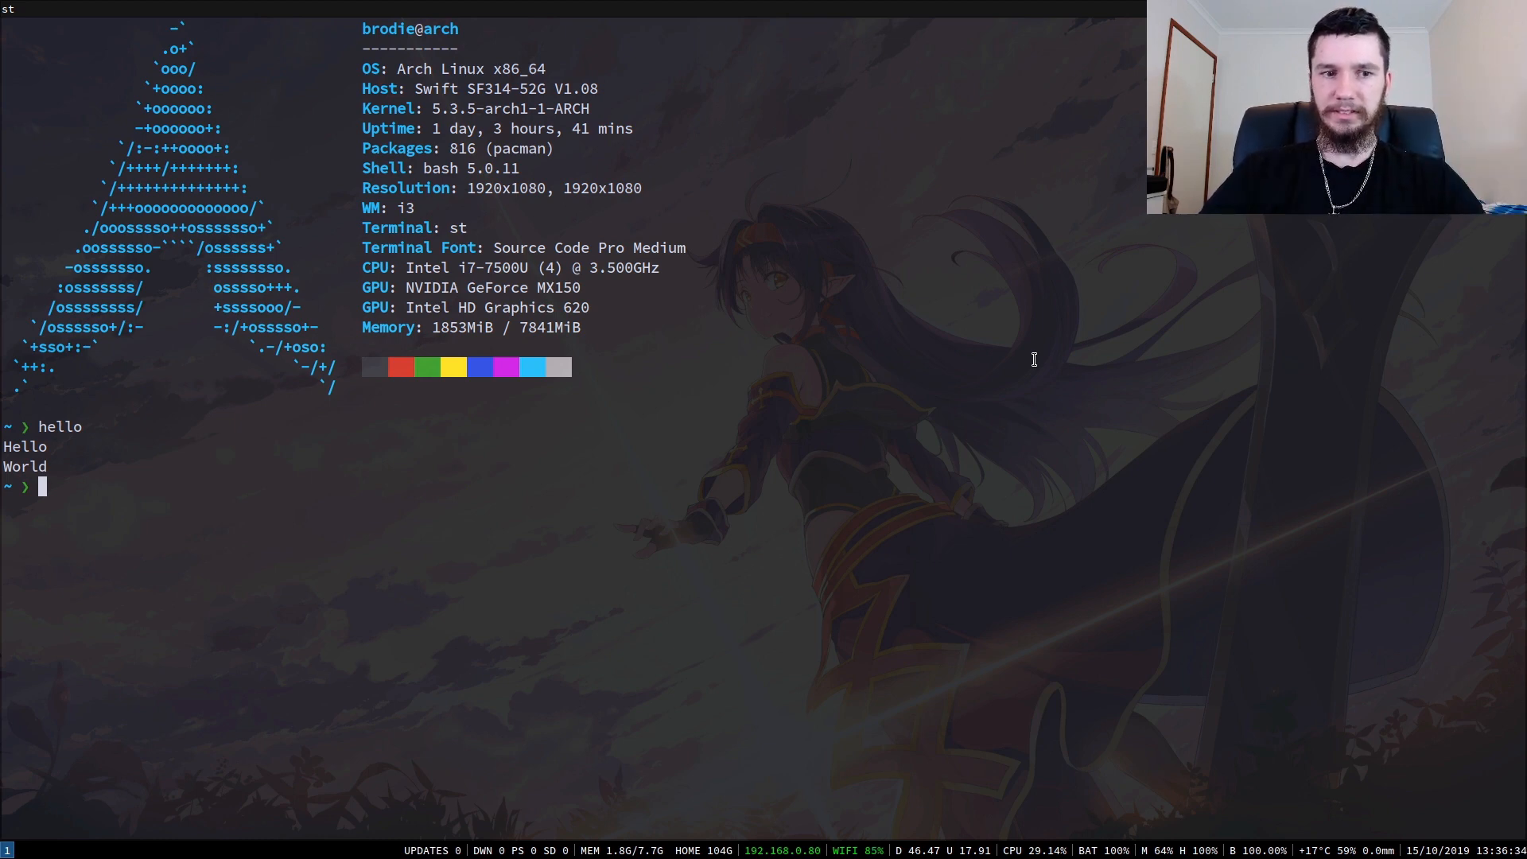
text(mkscript)
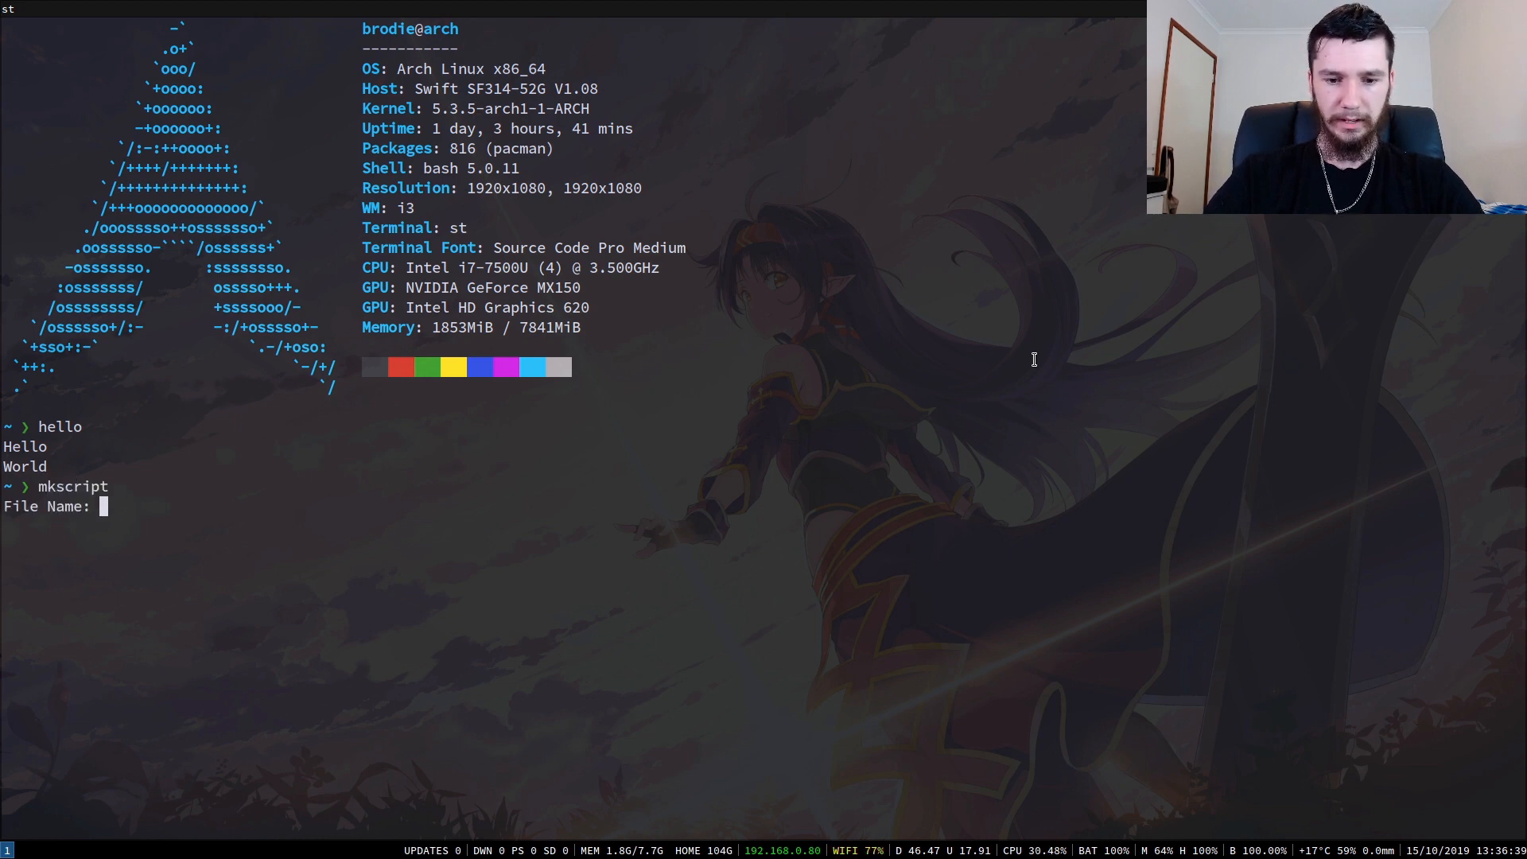
- Name the new script helloworld and give it an echo "H..." line
text(helloworld)
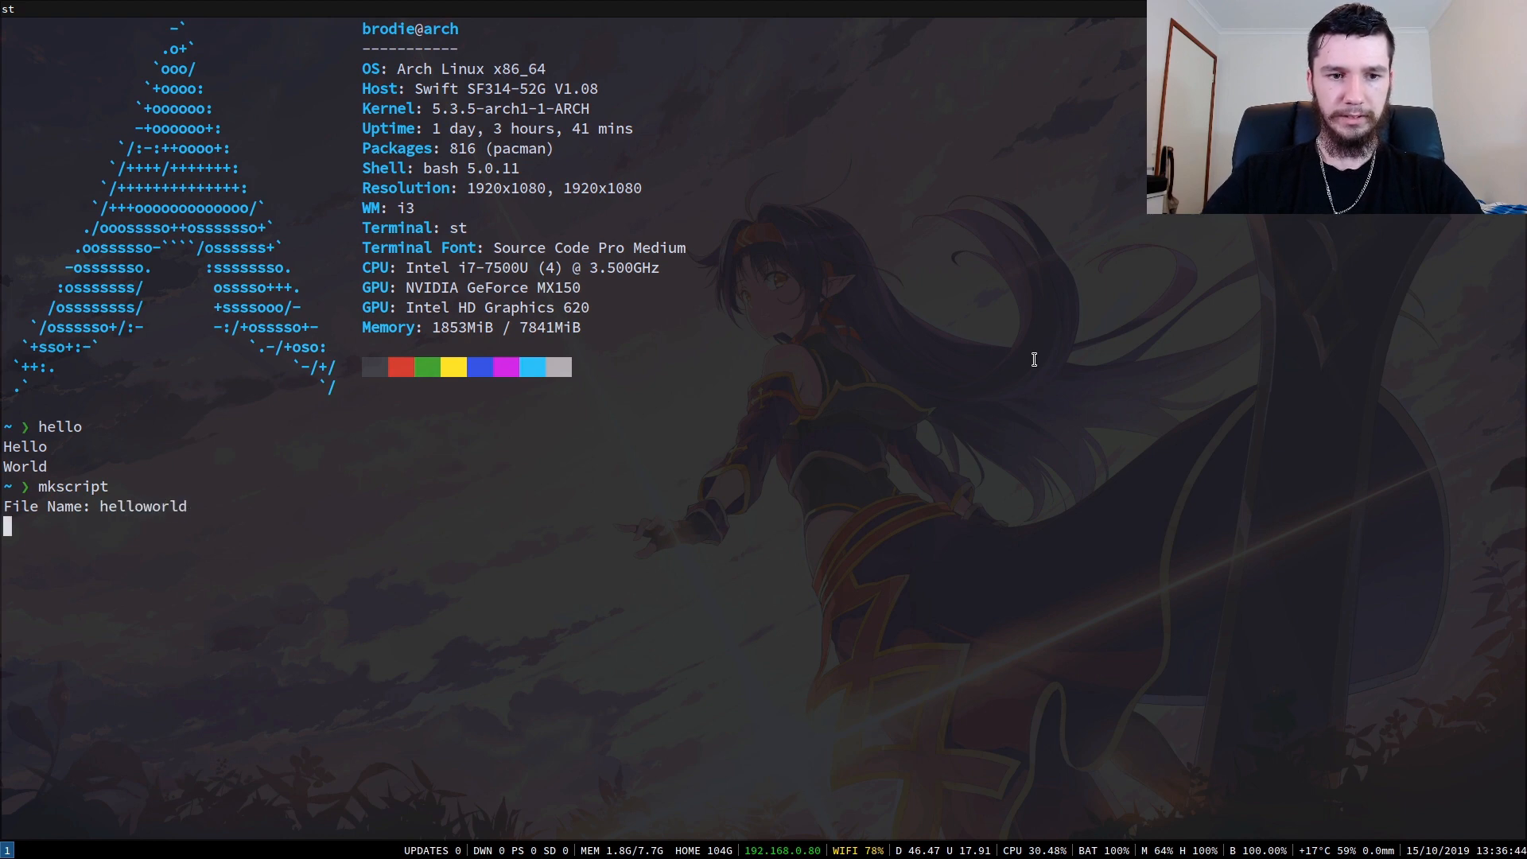
text(hel)
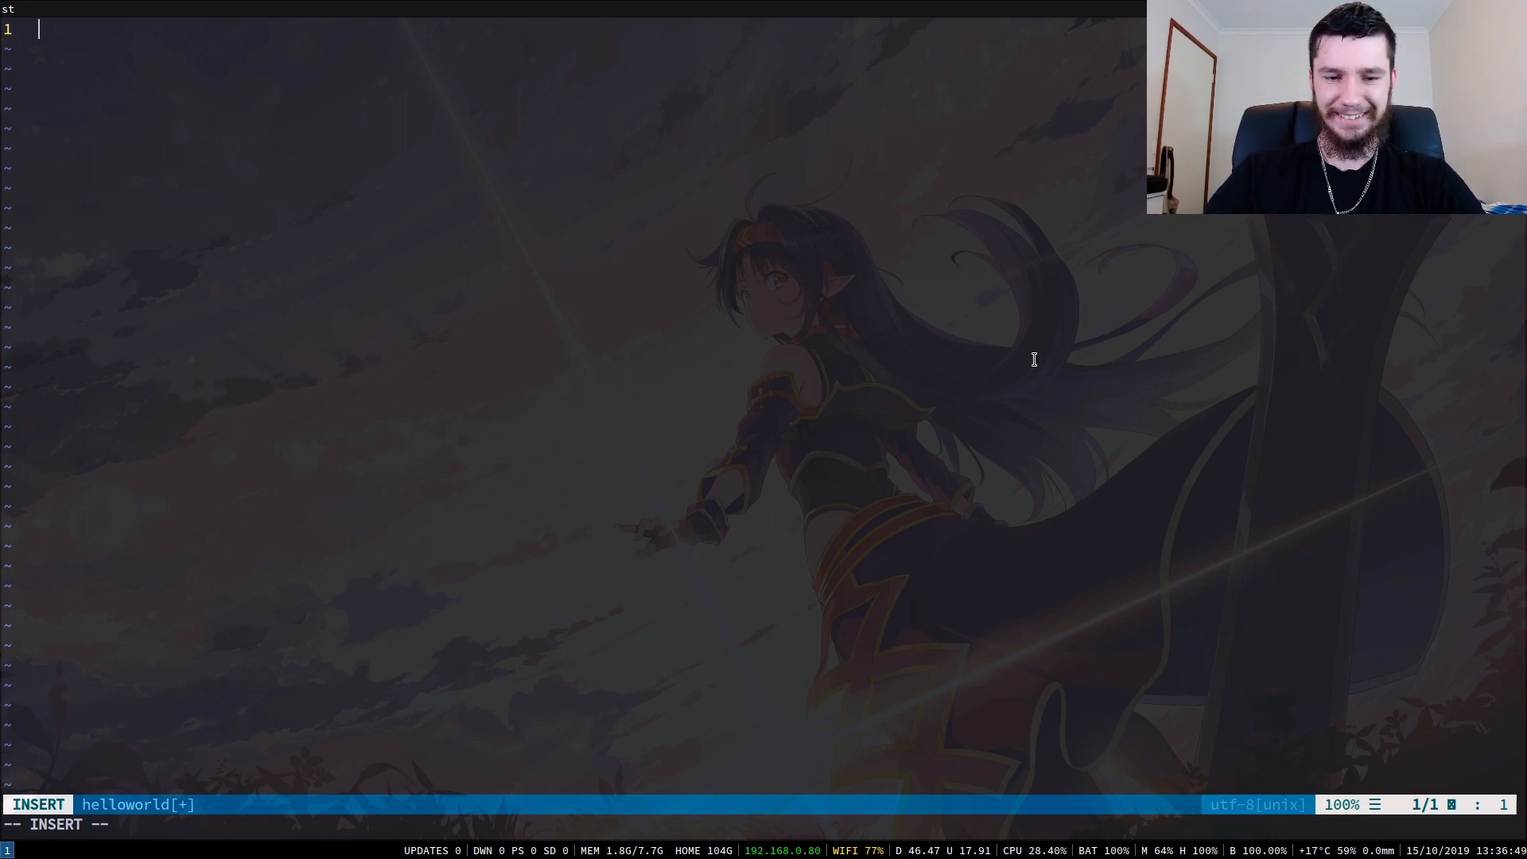
text(echo "H")
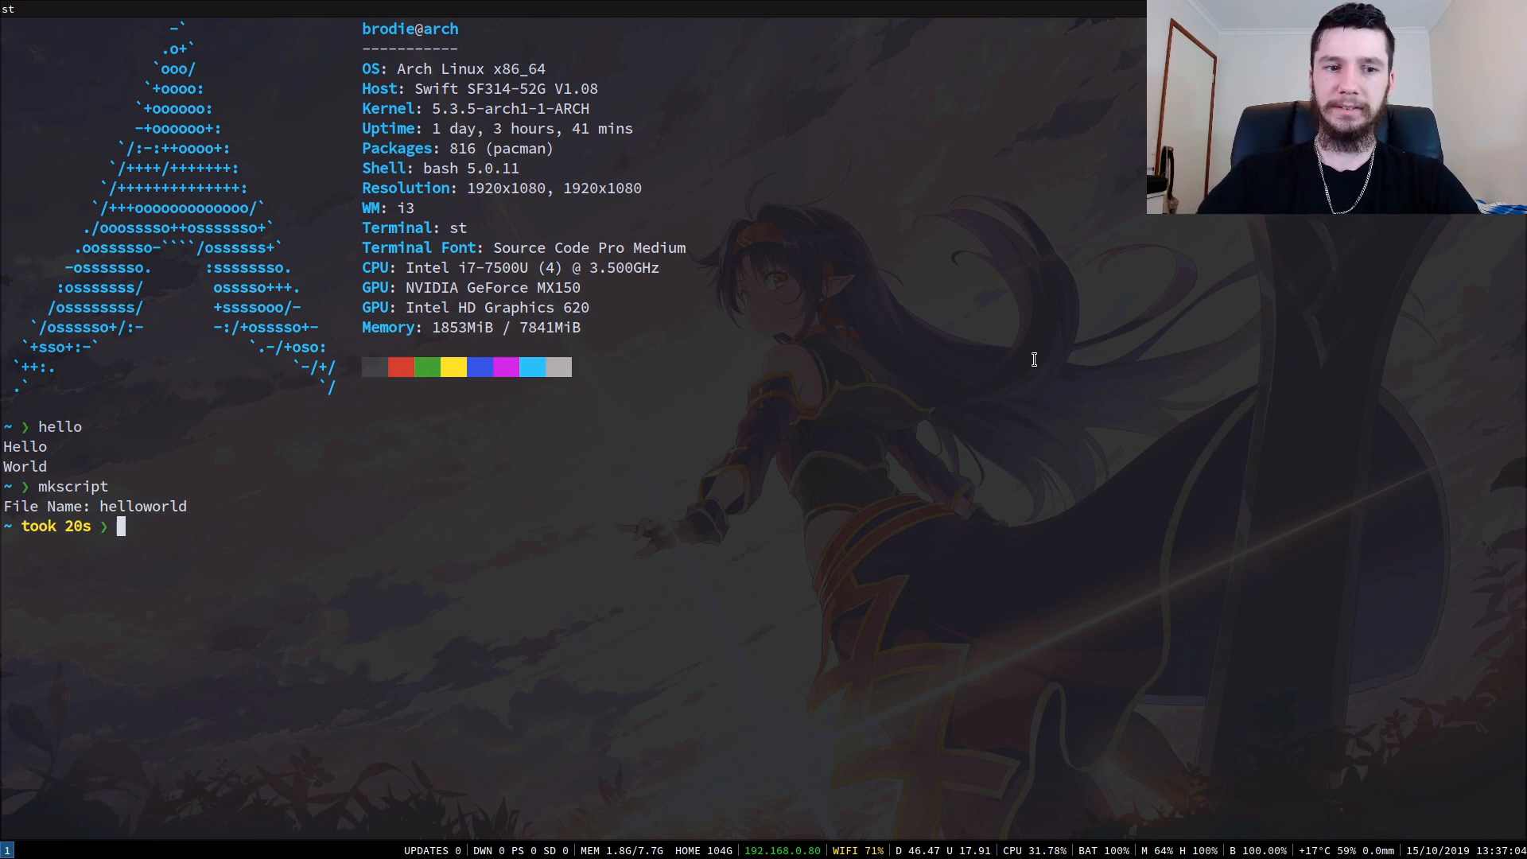
- Run helloworld at the prompt so it prints Hello and World
text(h)
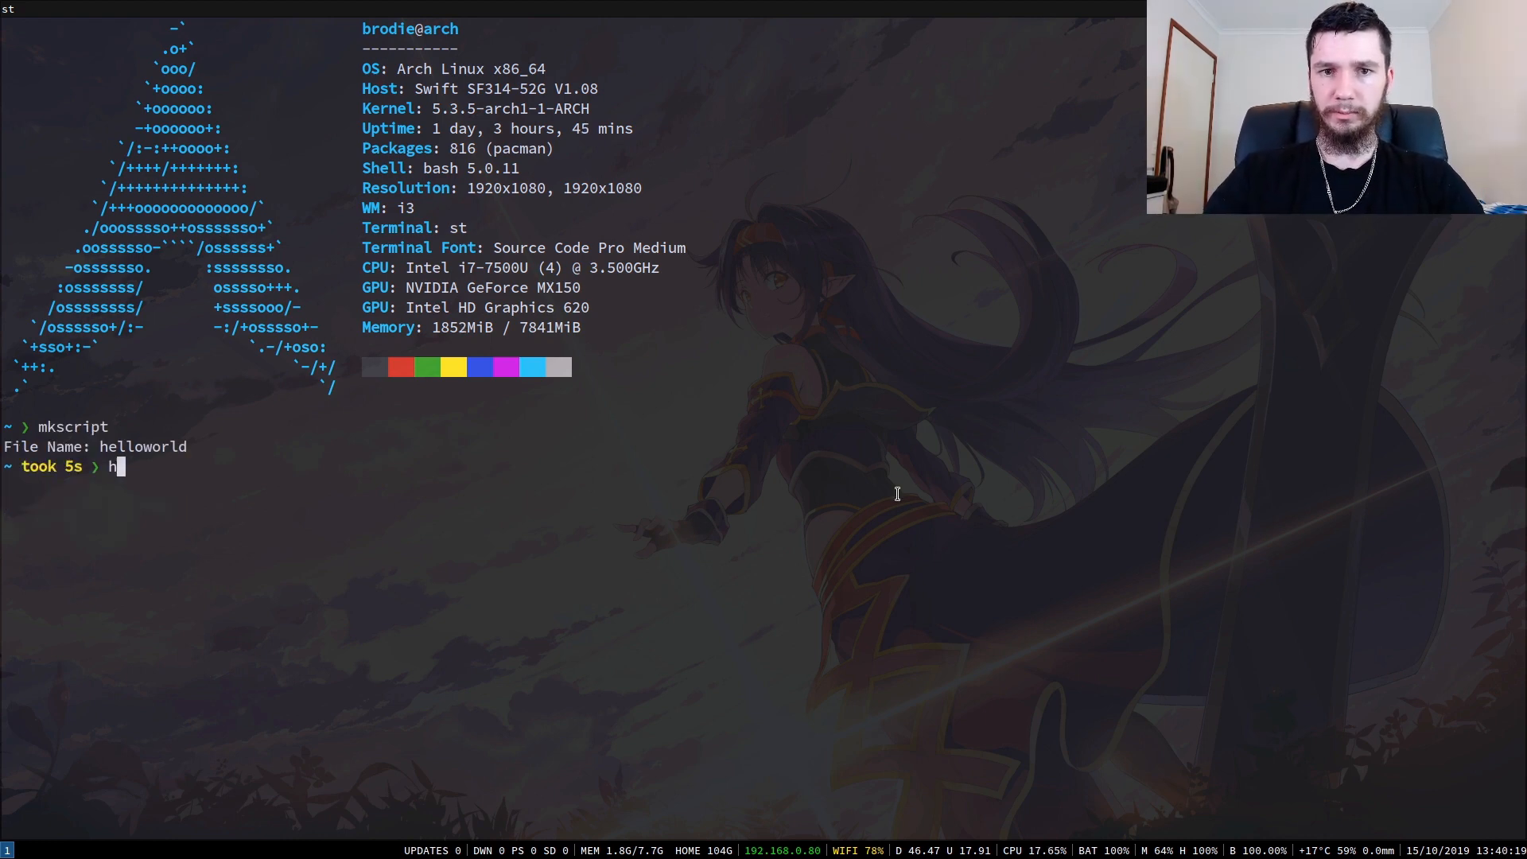
text(elloworld)
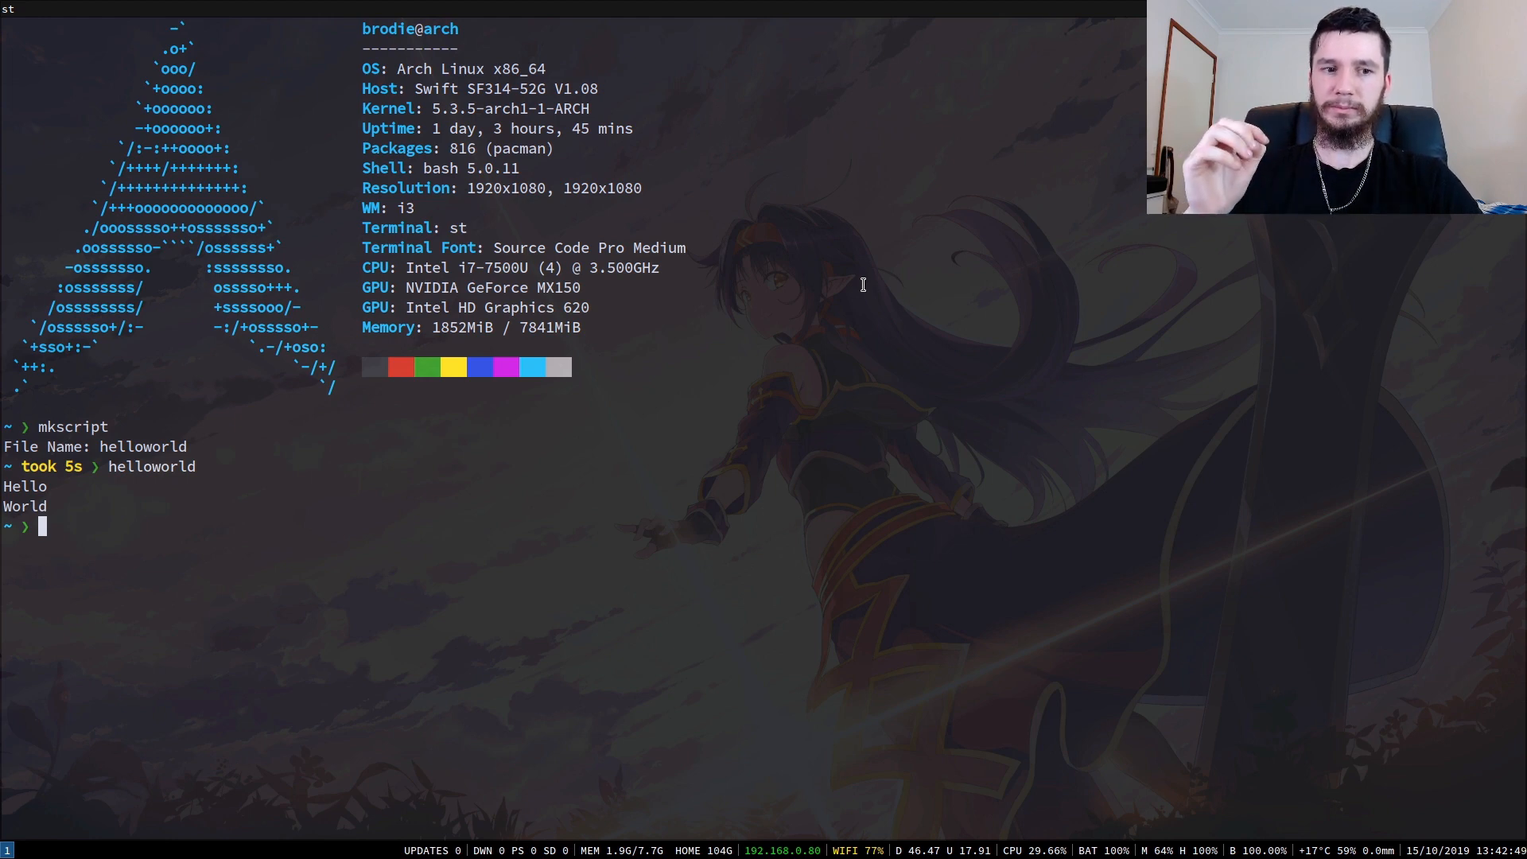
- Add alias h='helloworld' to .bashrc below the hello() function
text(. bashr)
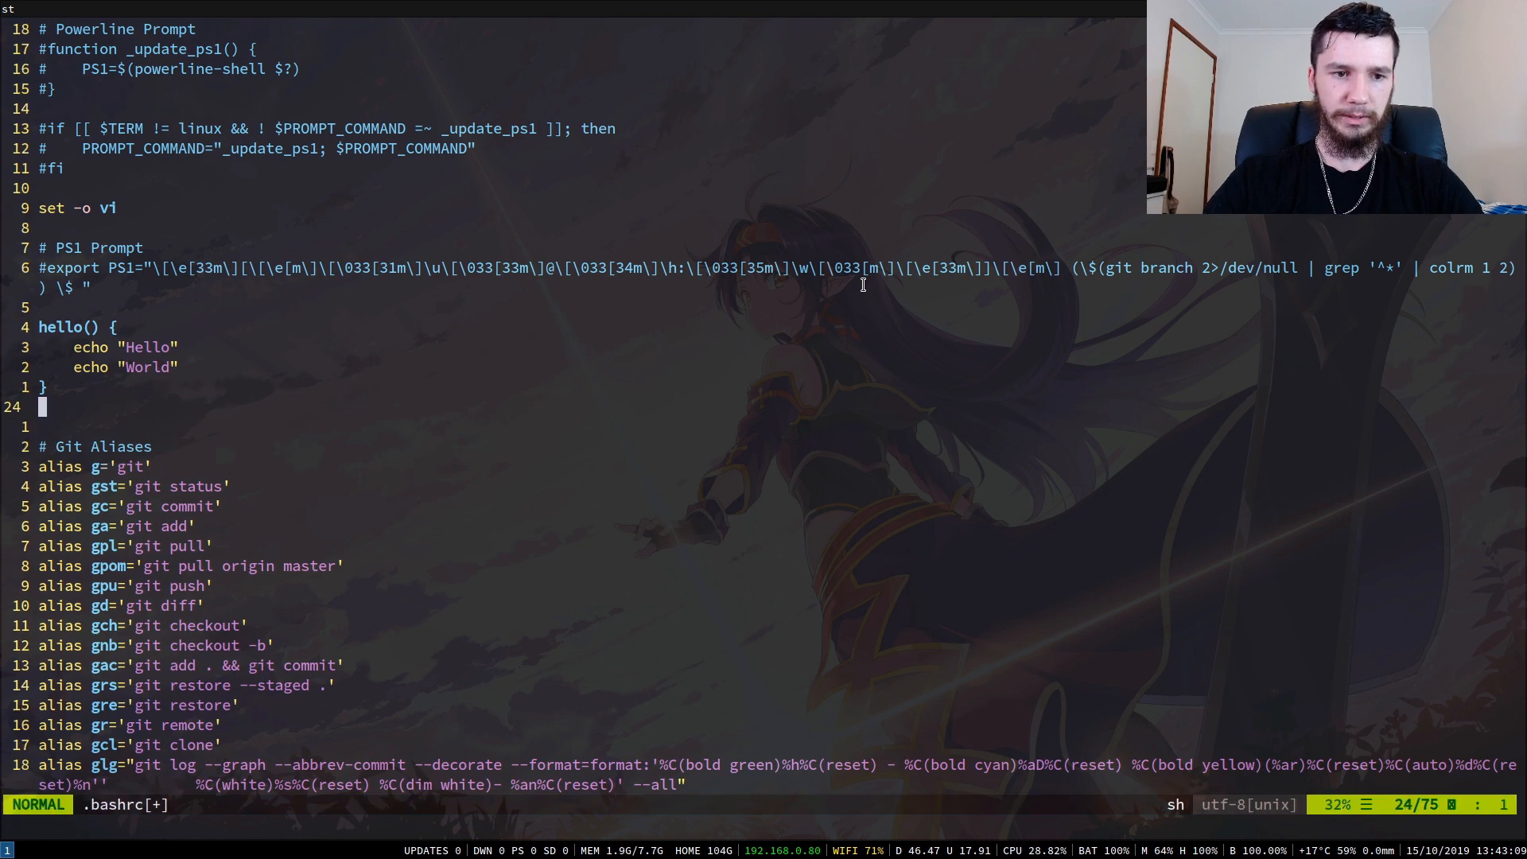
text(alias)
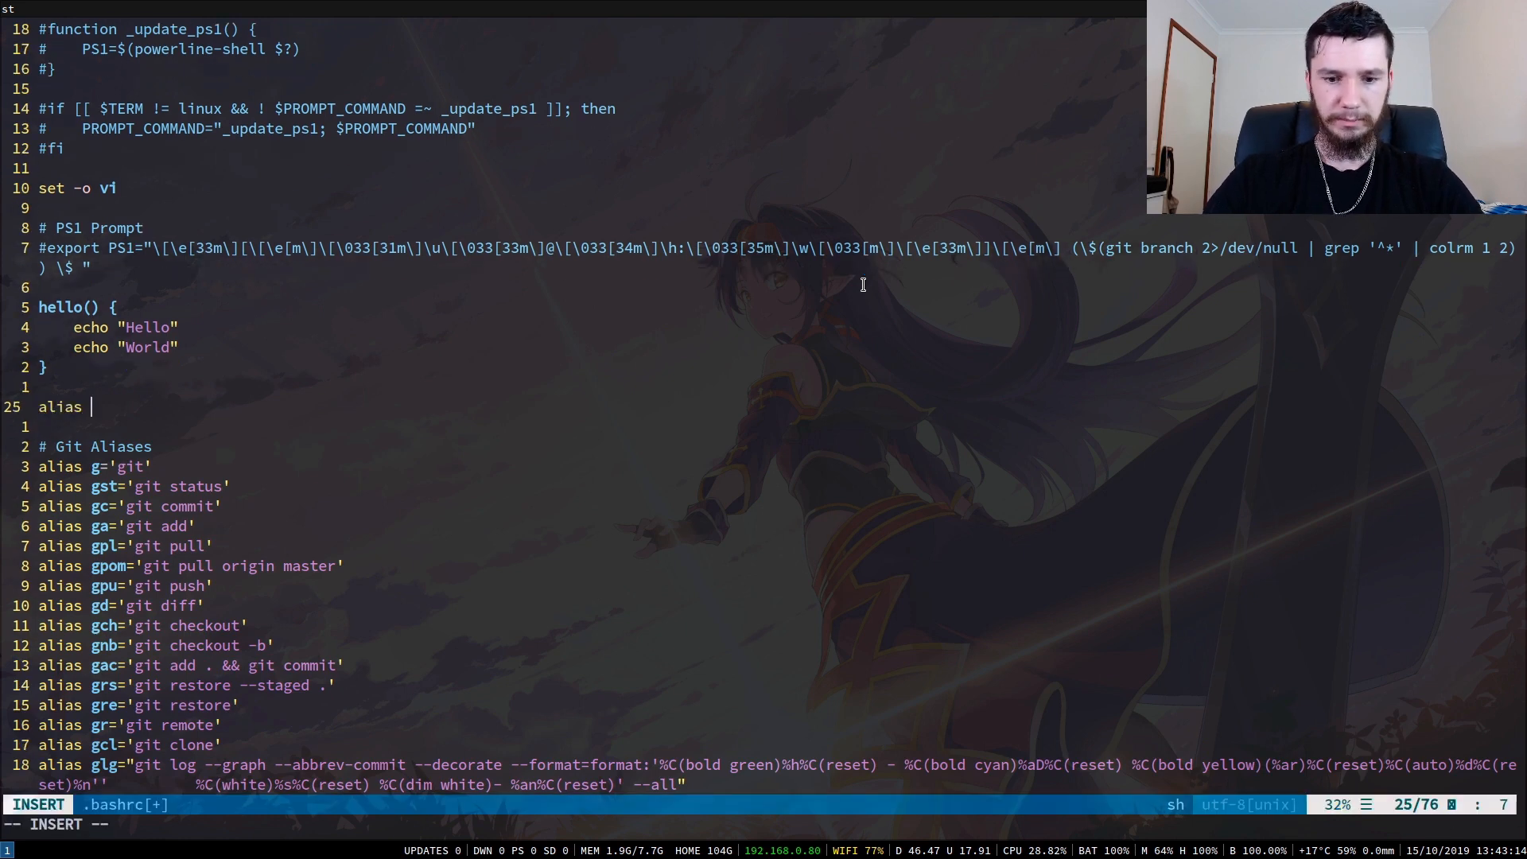
text(h=')
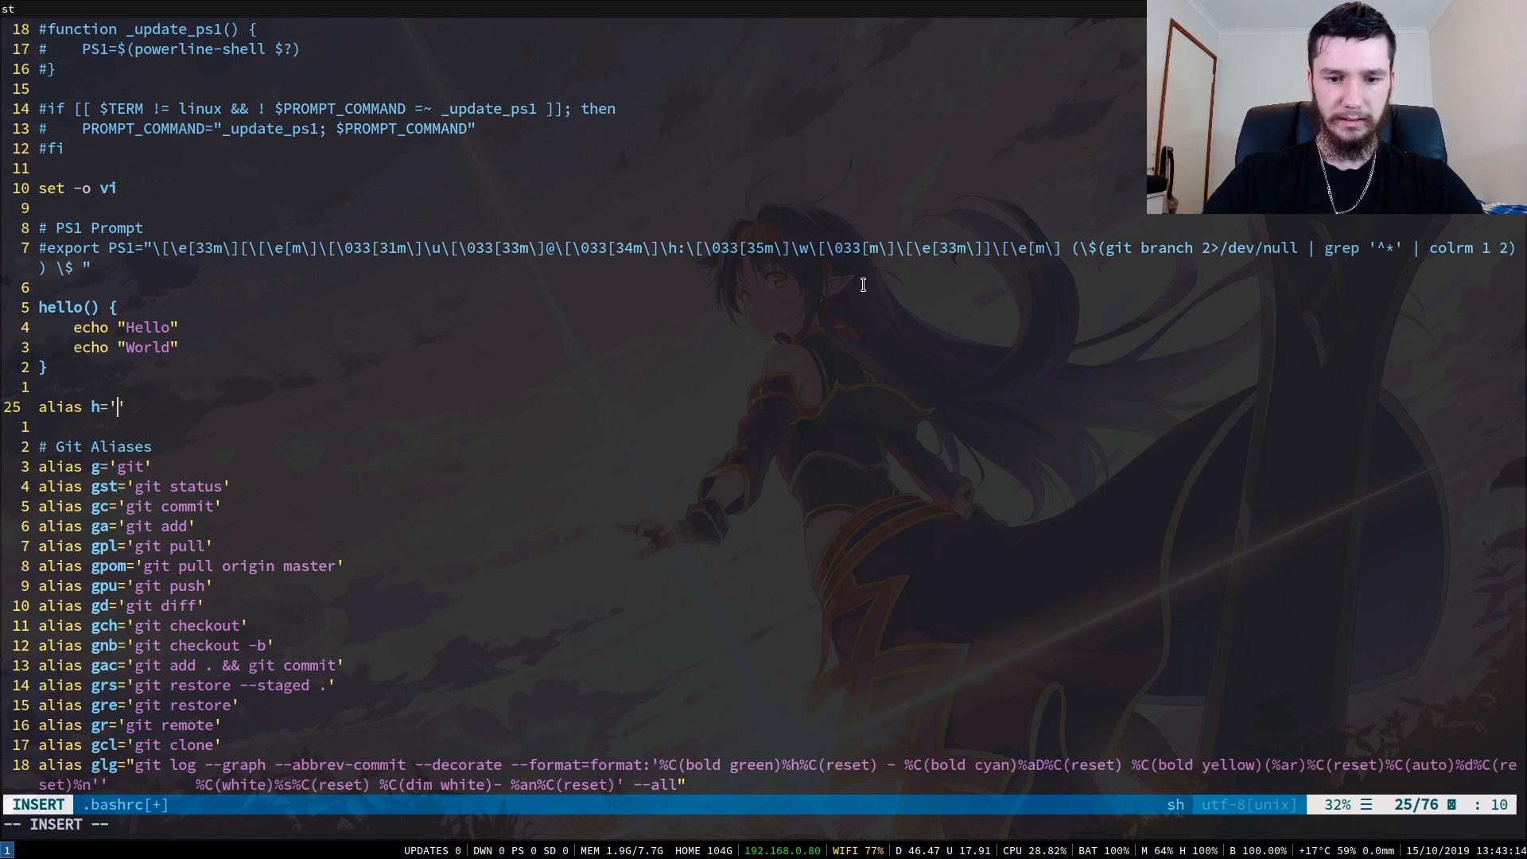
text(helloworld)
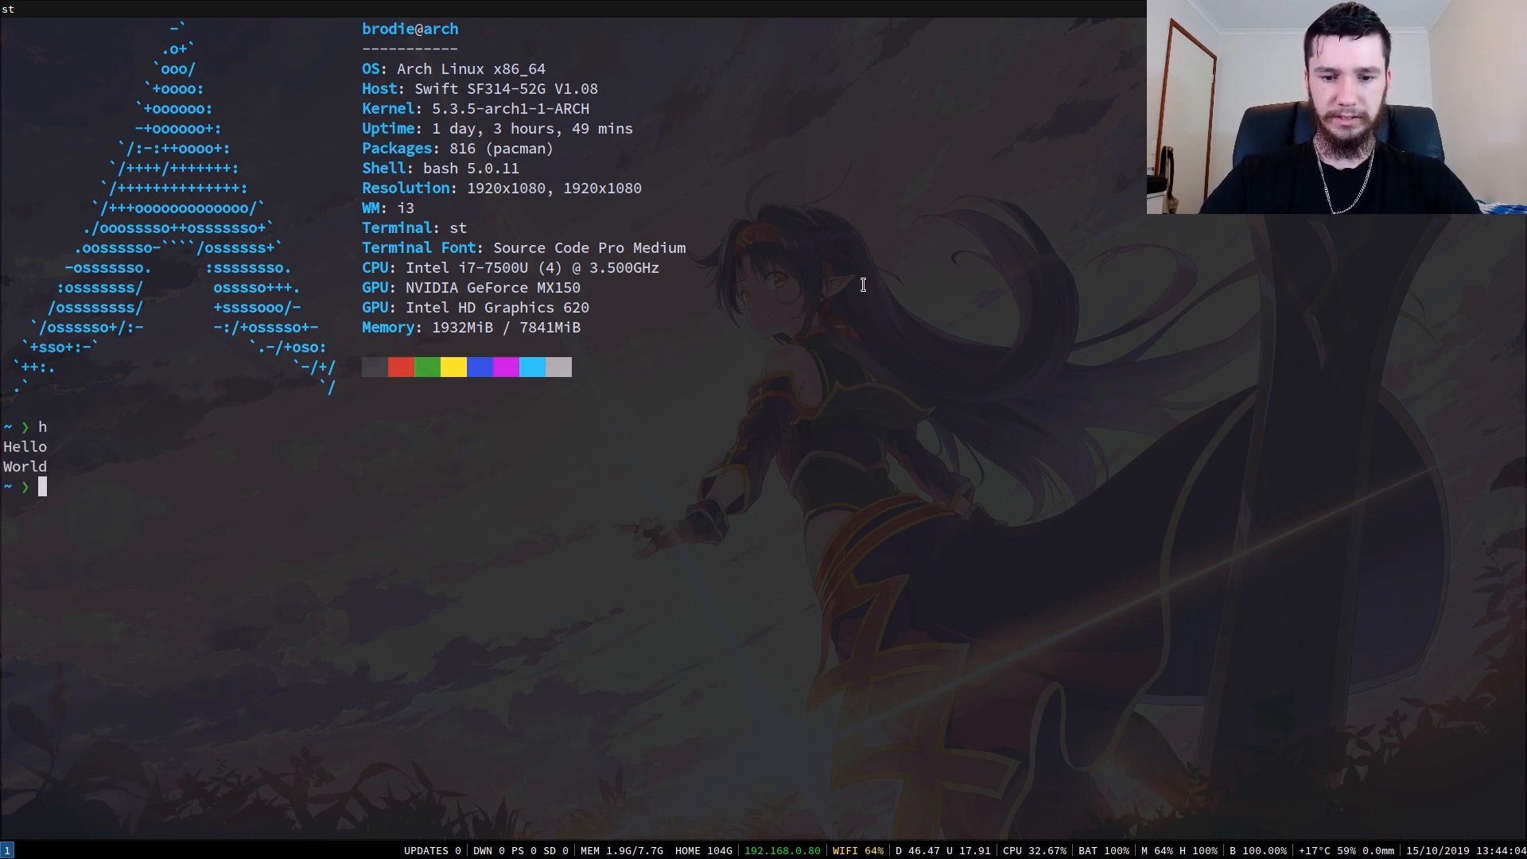
- Add echo "new line" inside hello() in .bashrc so h prints a third line
text(v .a)
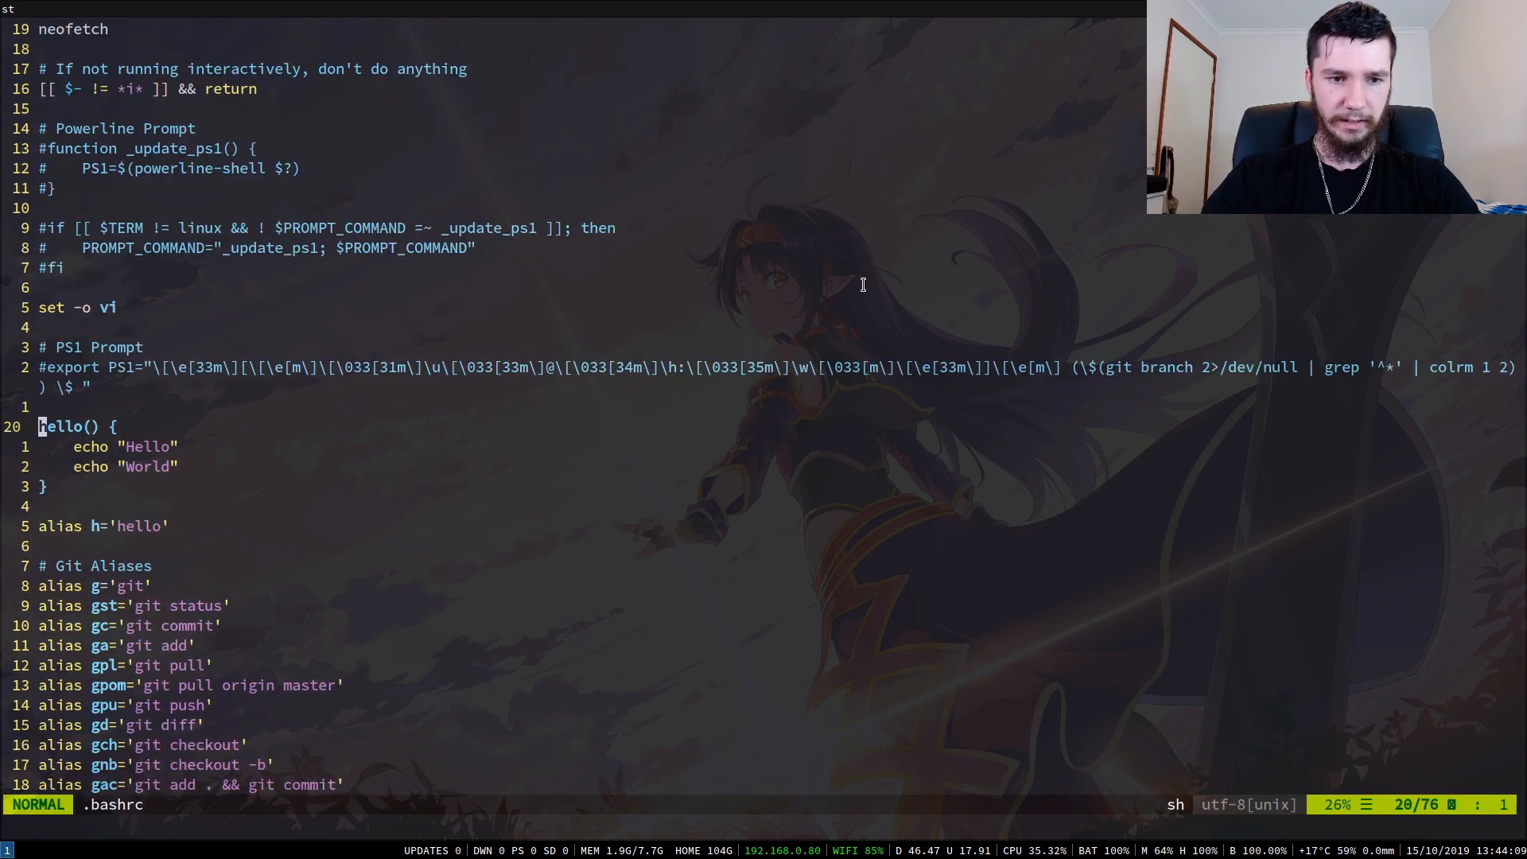
text(echo)
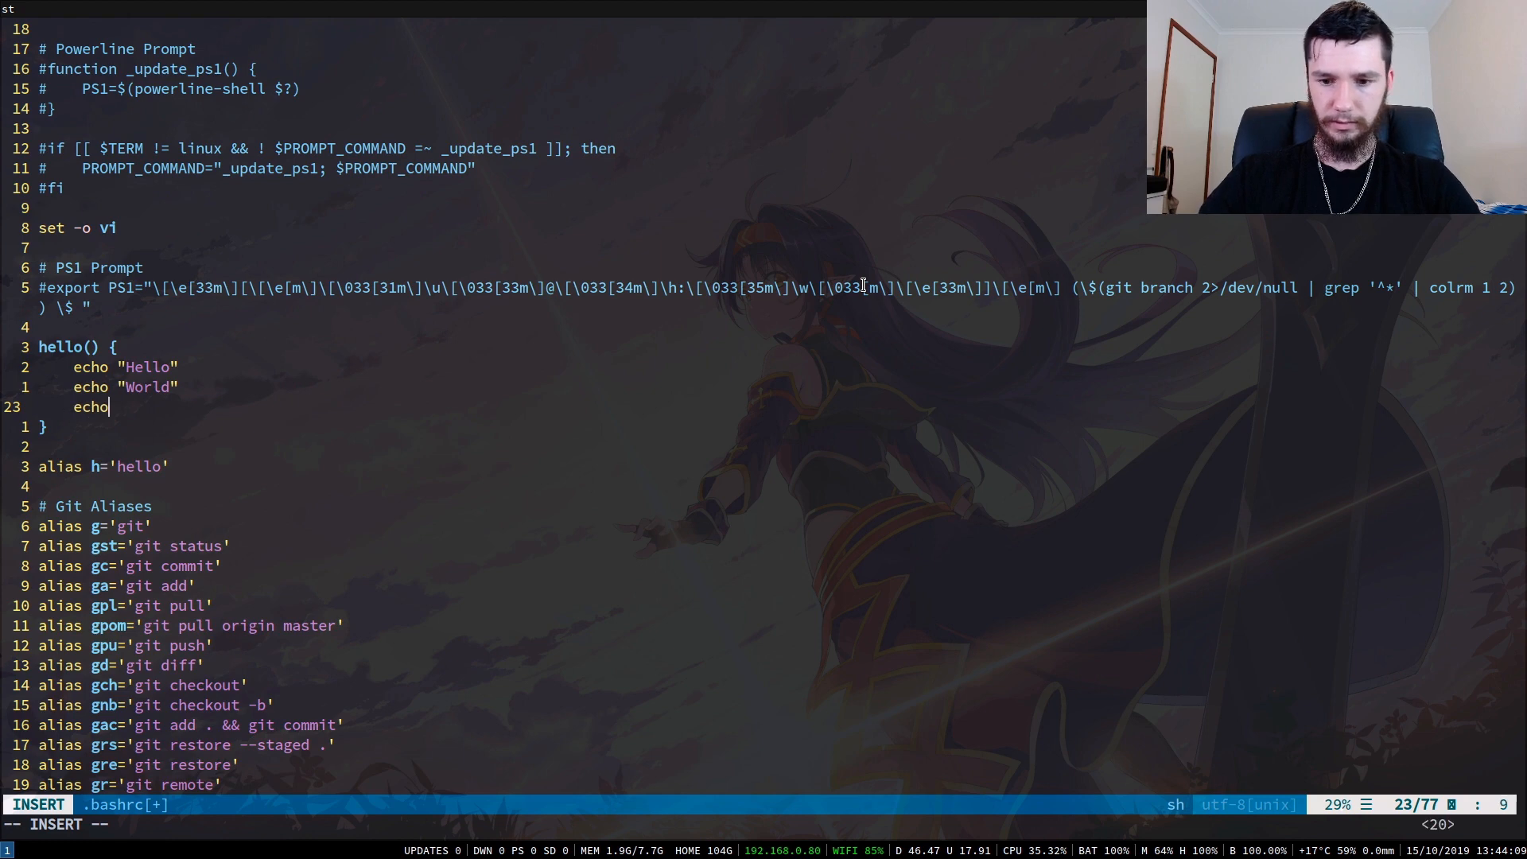
text("new li)
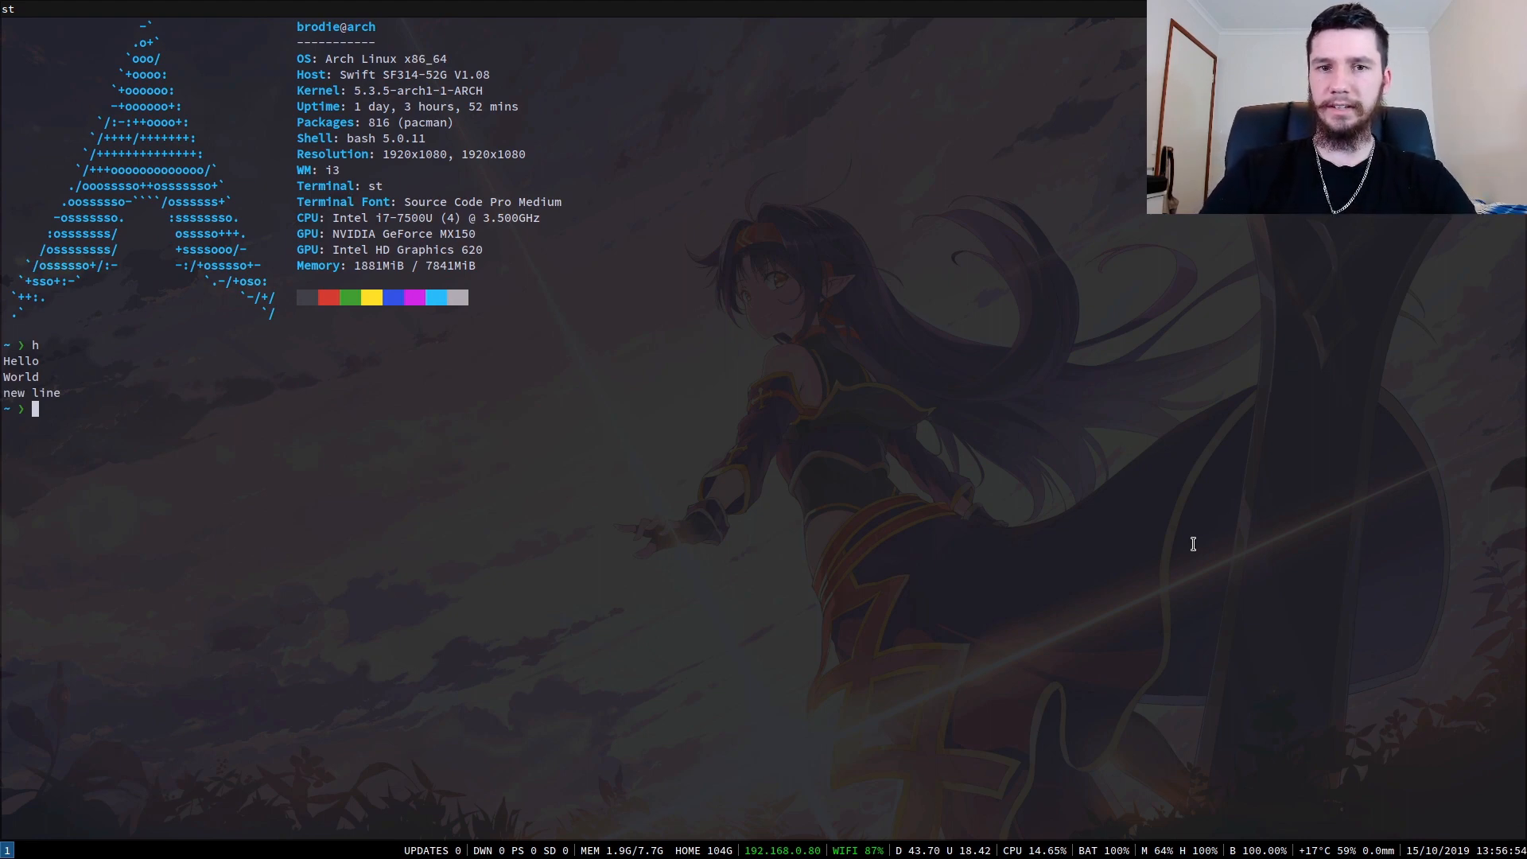
text(v .)
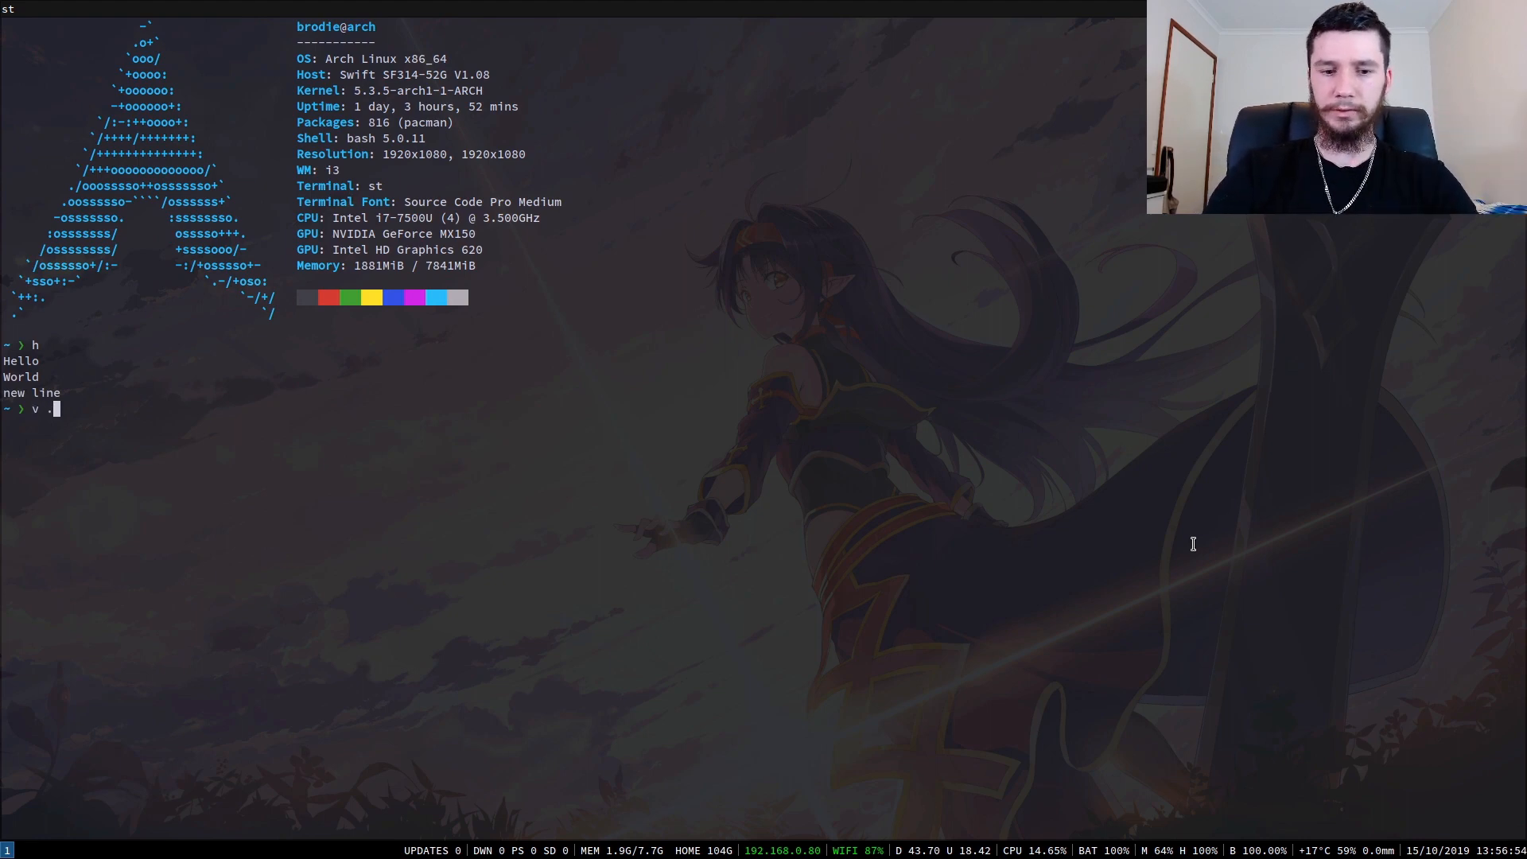
key(Return)
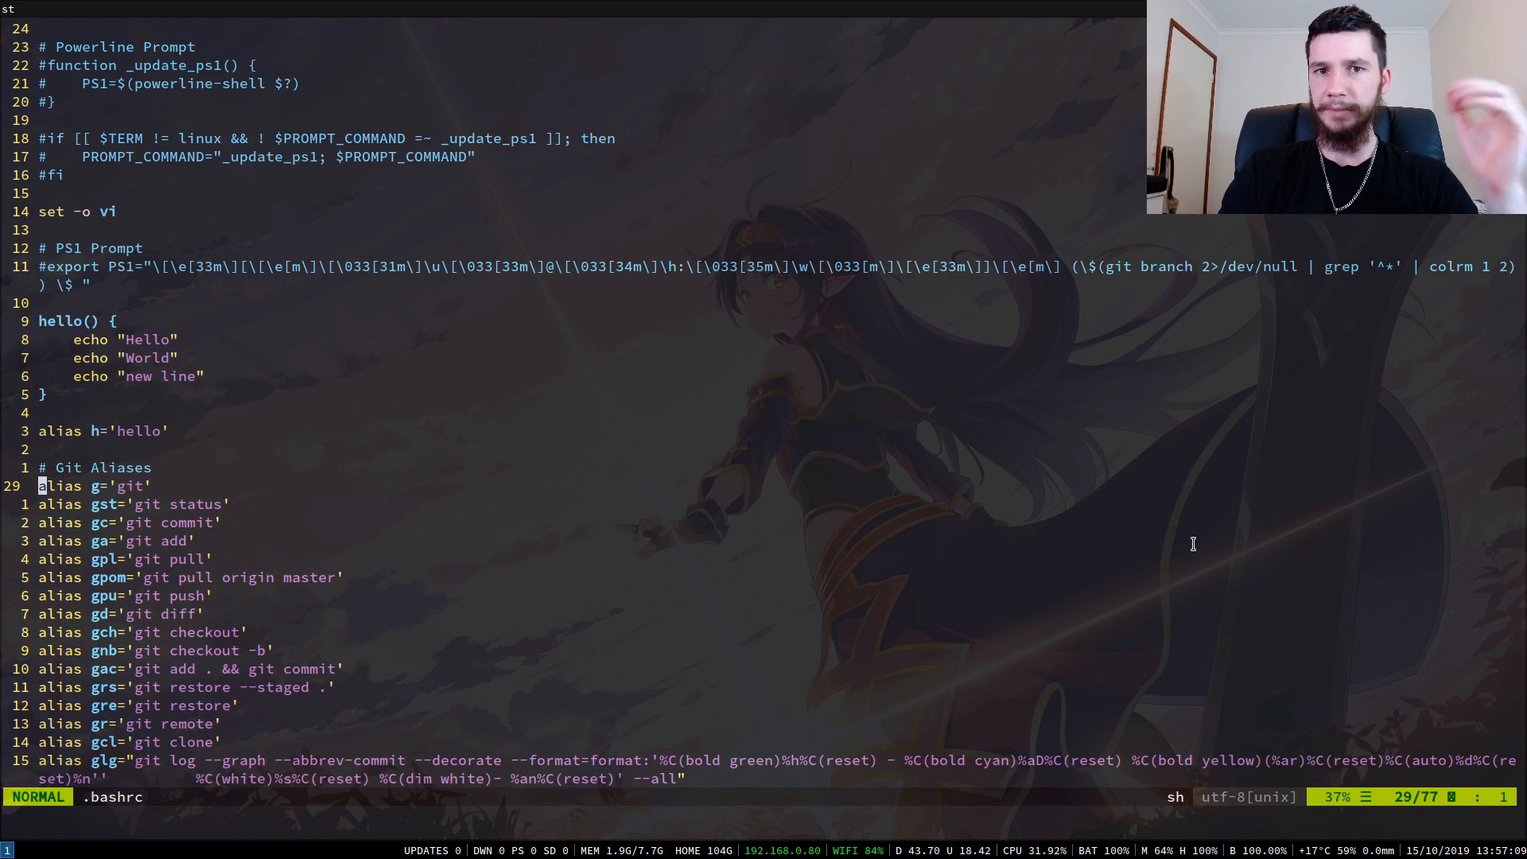
scroll(down, 3)
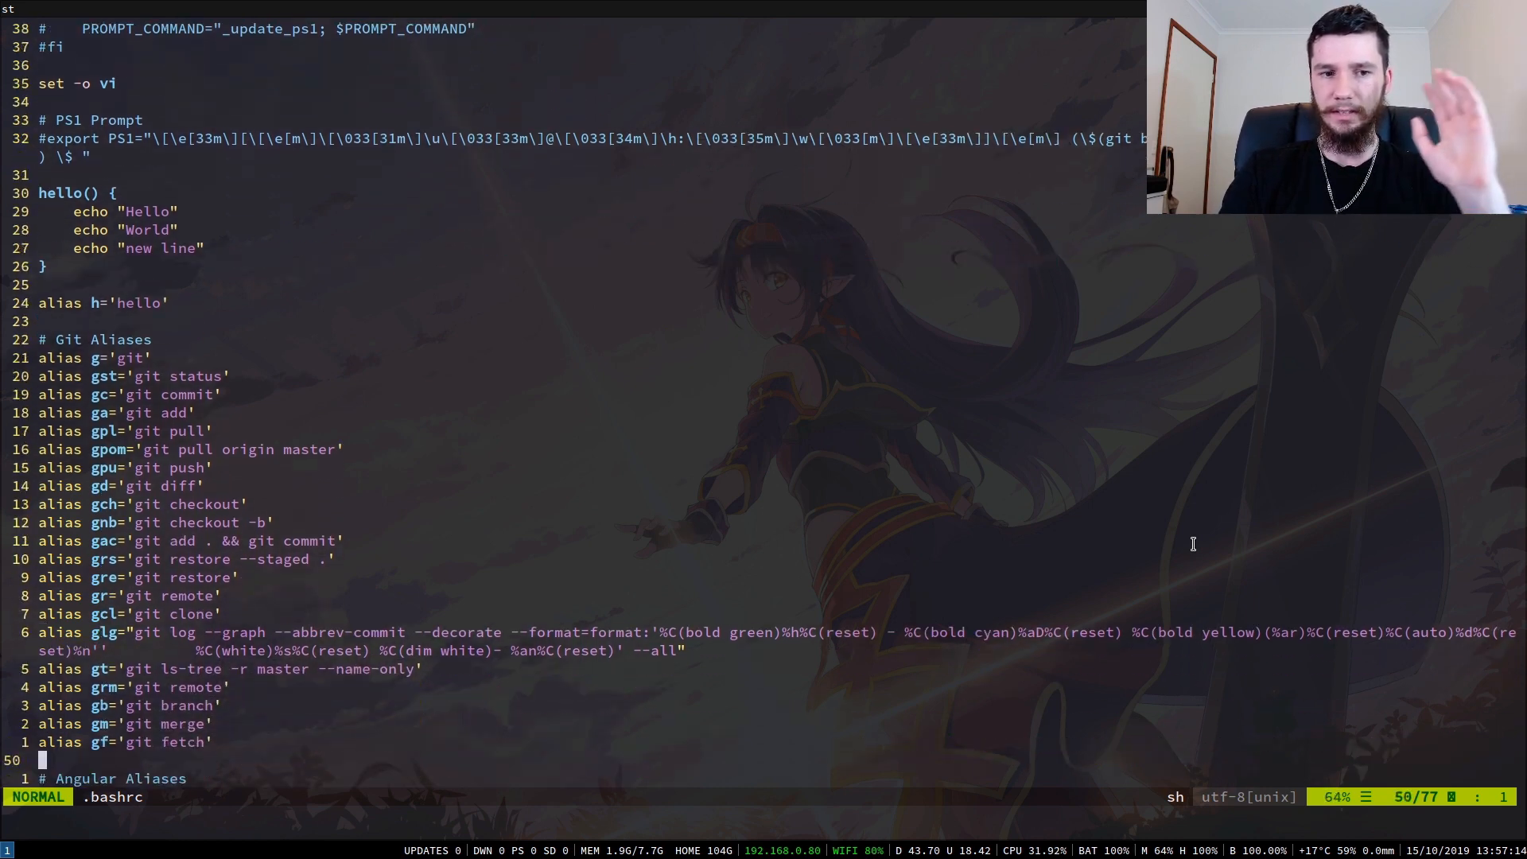
scroll(down, 3)
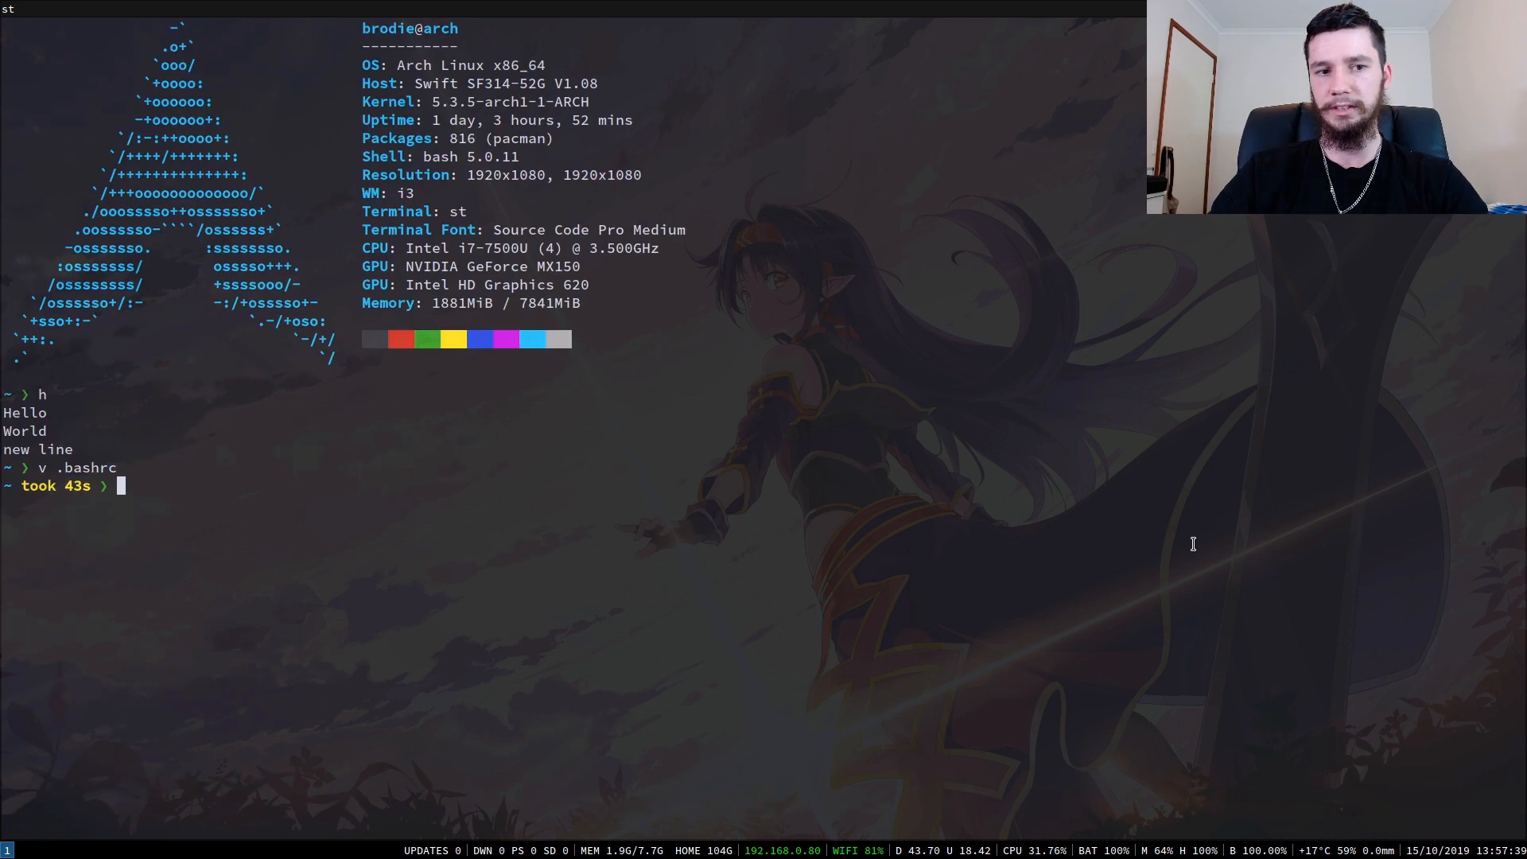
- Change into the scripts directory and list its files, including helloworld
text(cd scripts)
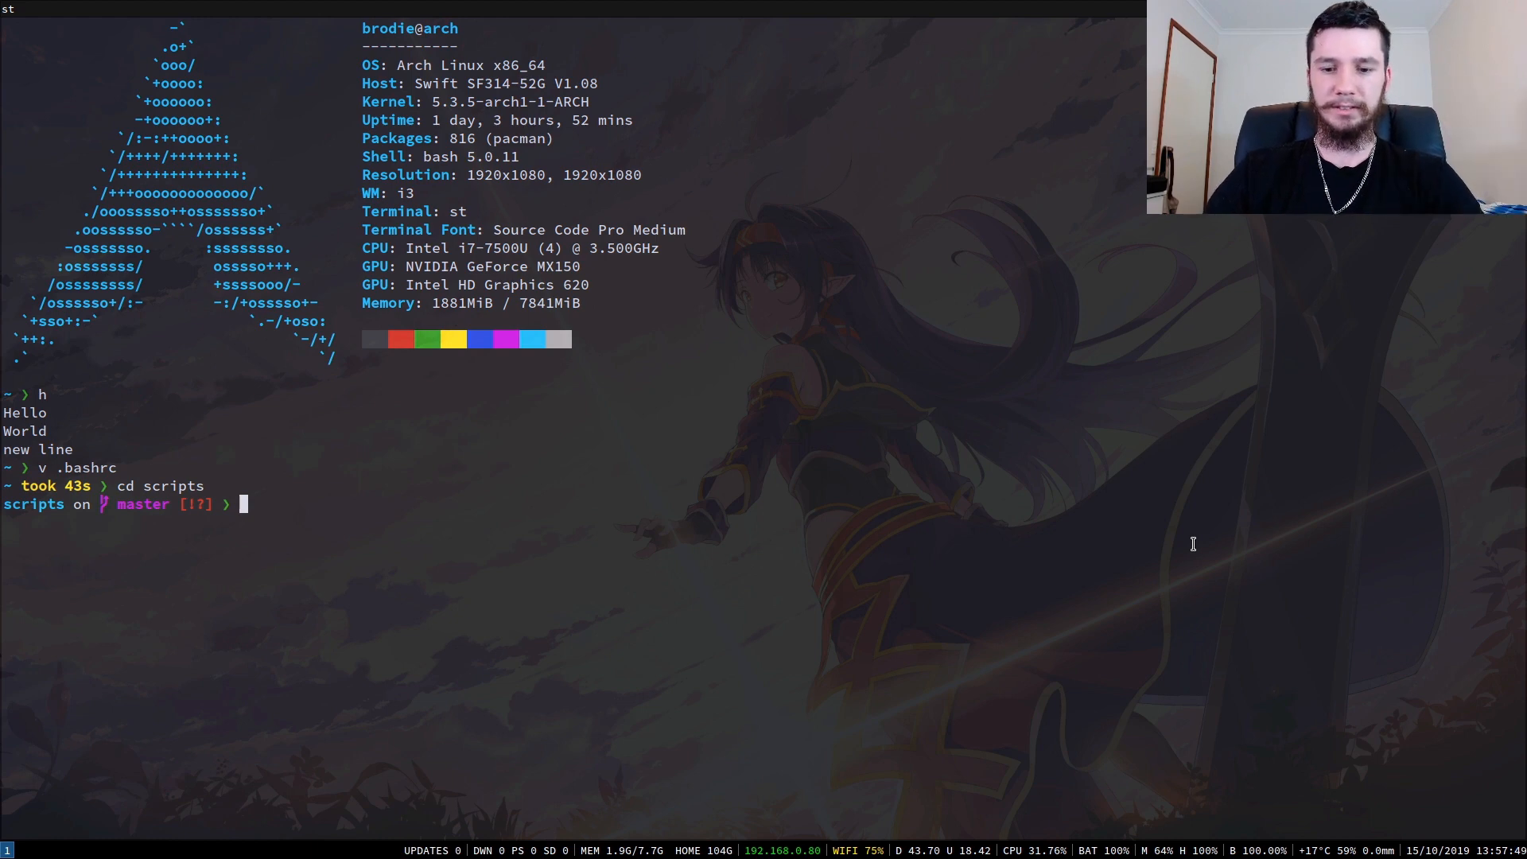
text(ls)
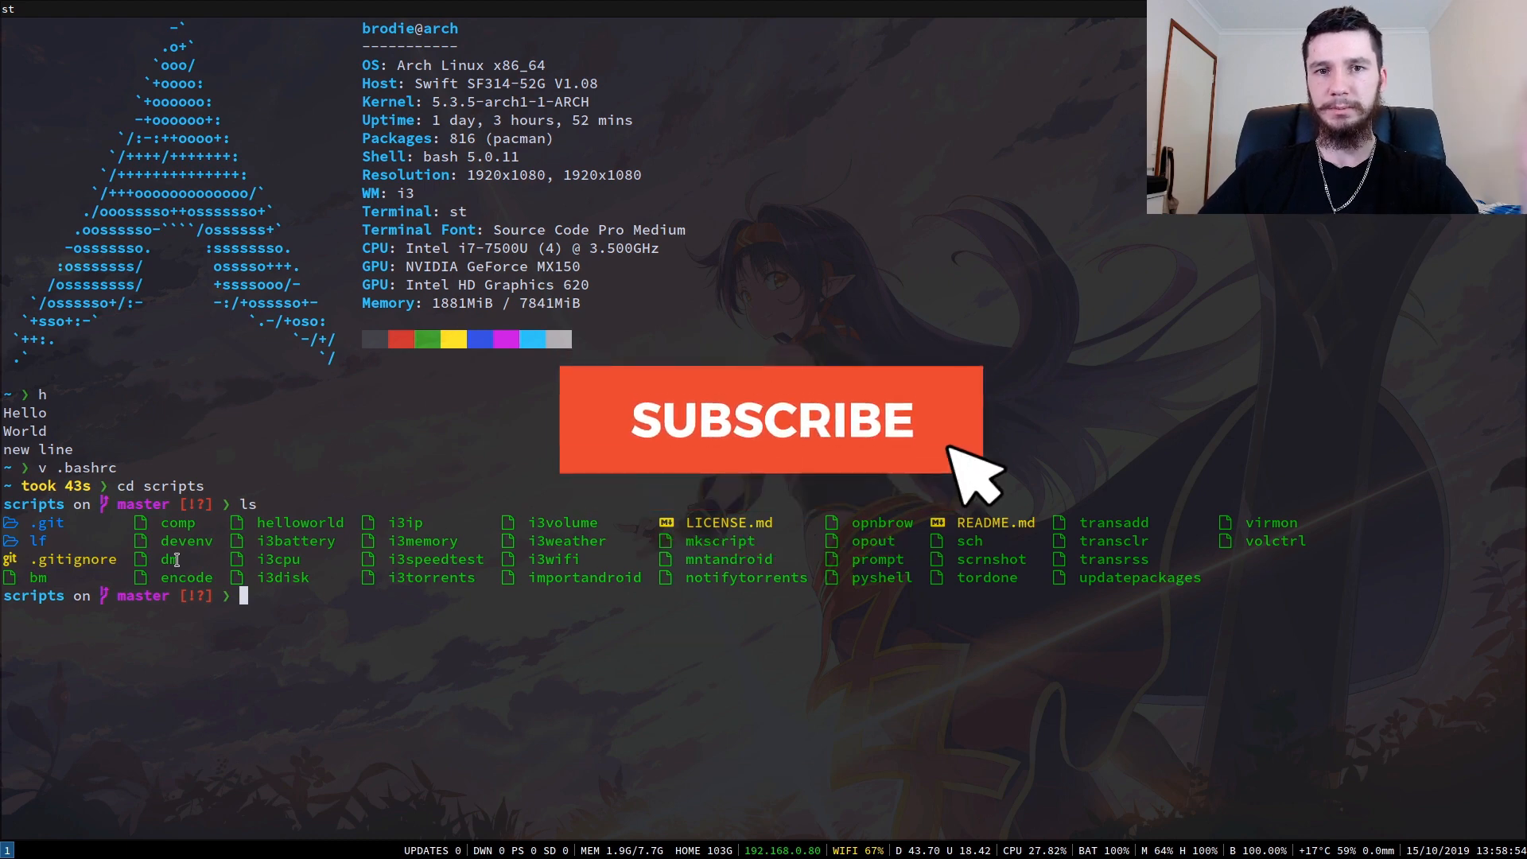
click(770, 420)
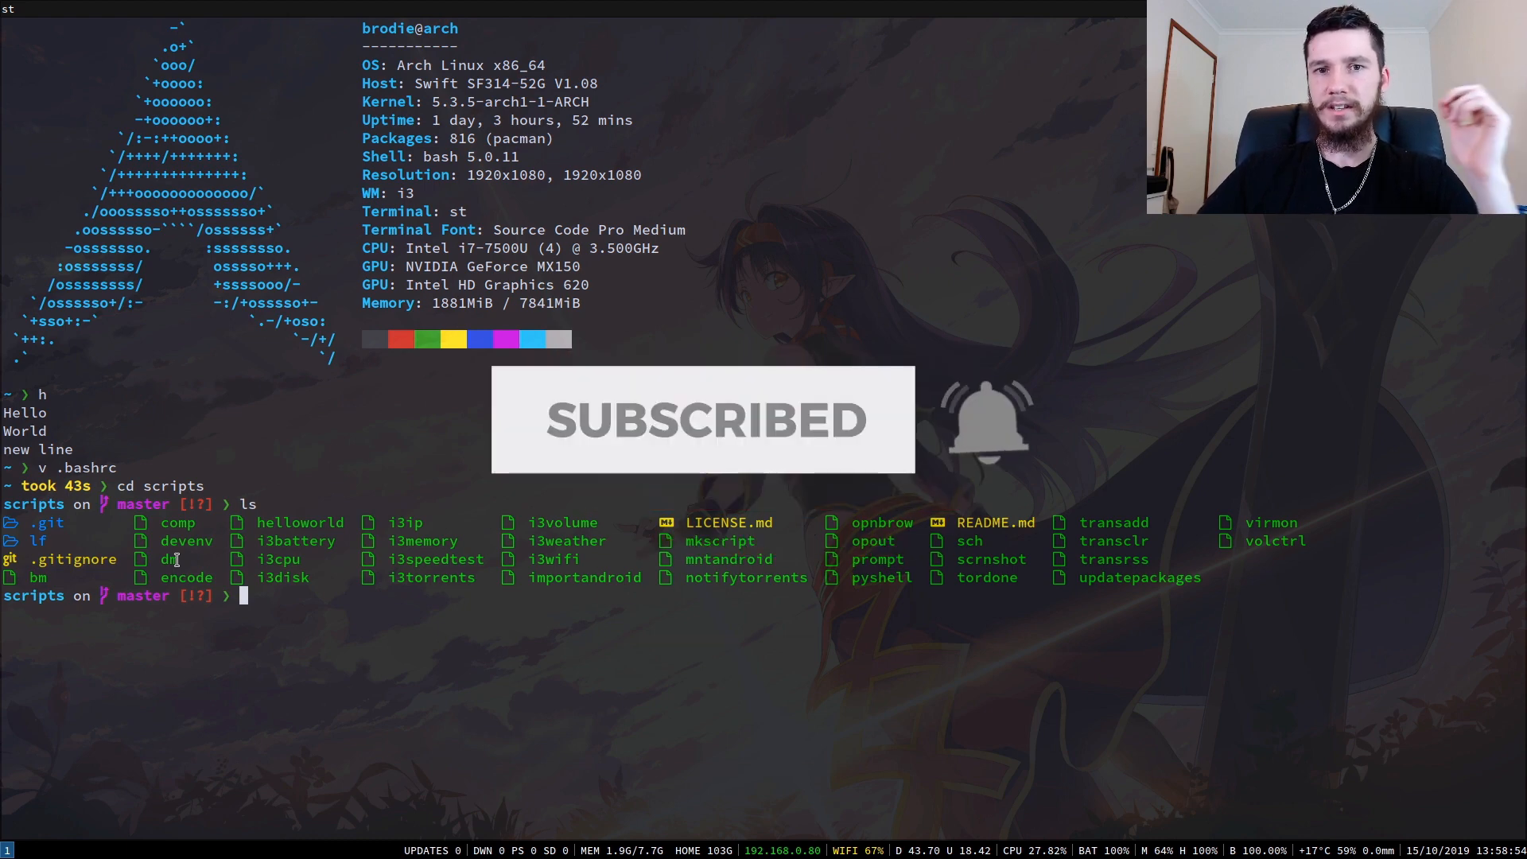